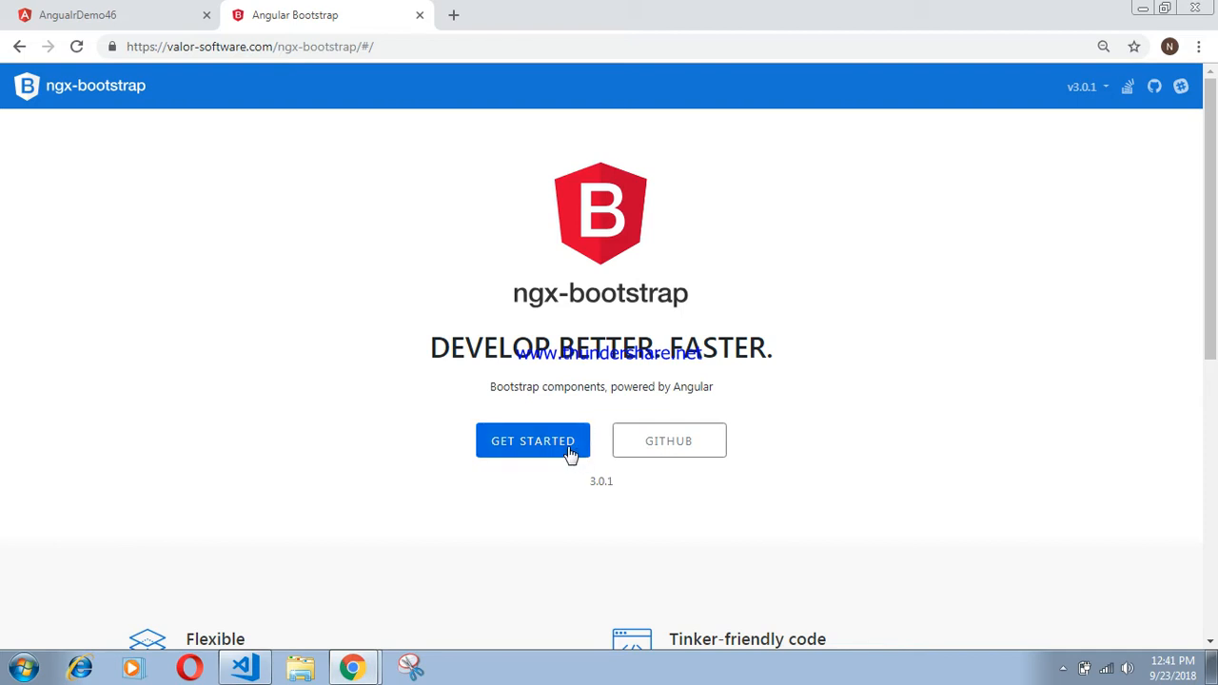
Step: Go from the Get Started guide to the Datepicker component page in the sidebar
{"action": "left_click", "coordinate": [533, 441]}
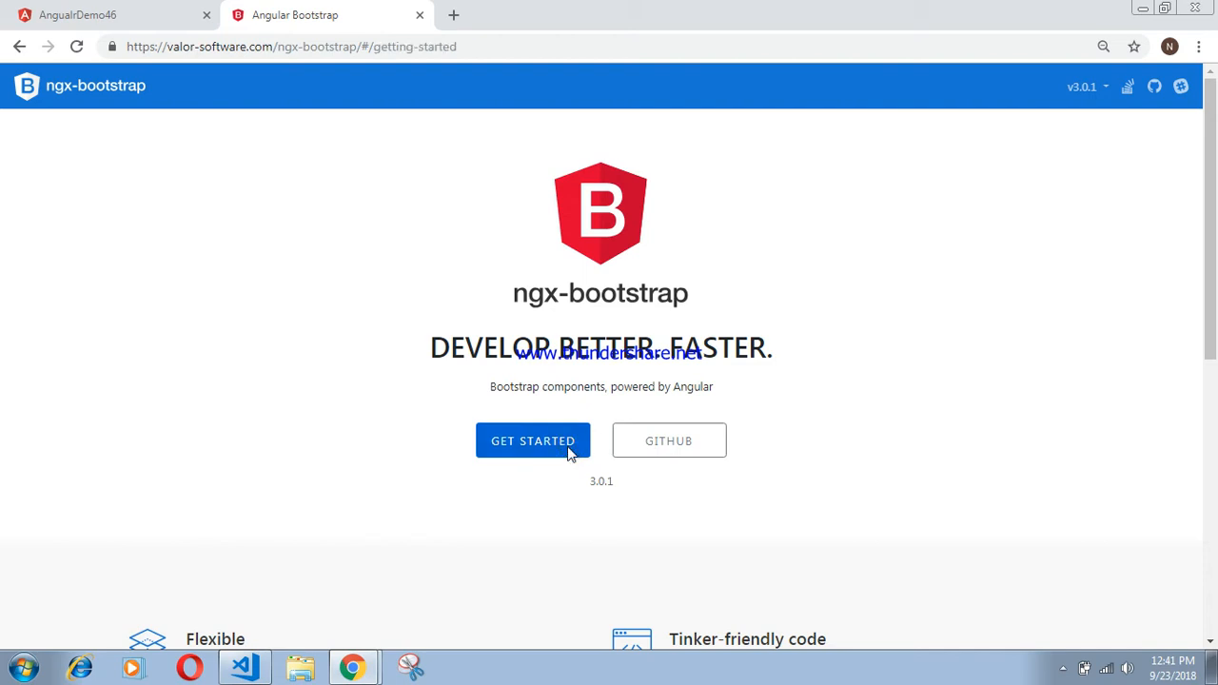
{"action": "left_click", "coordinate": [533, 440]}
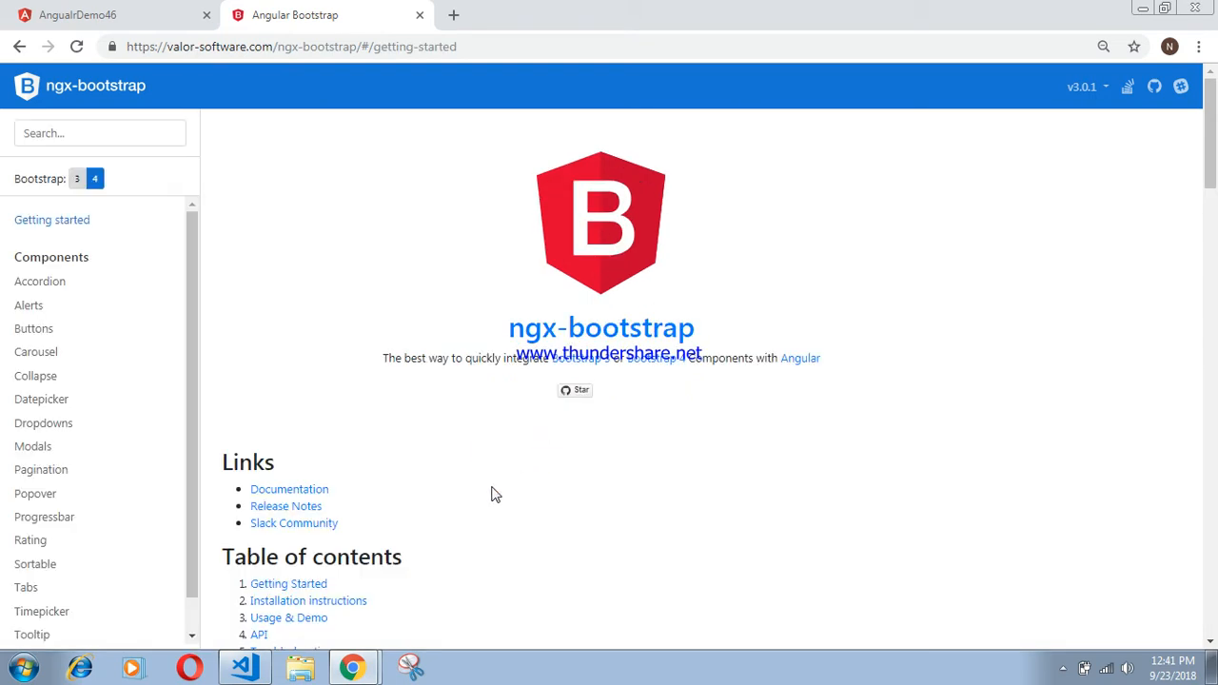
{"action": "mouse_move", "coordinate": [42, 399]}
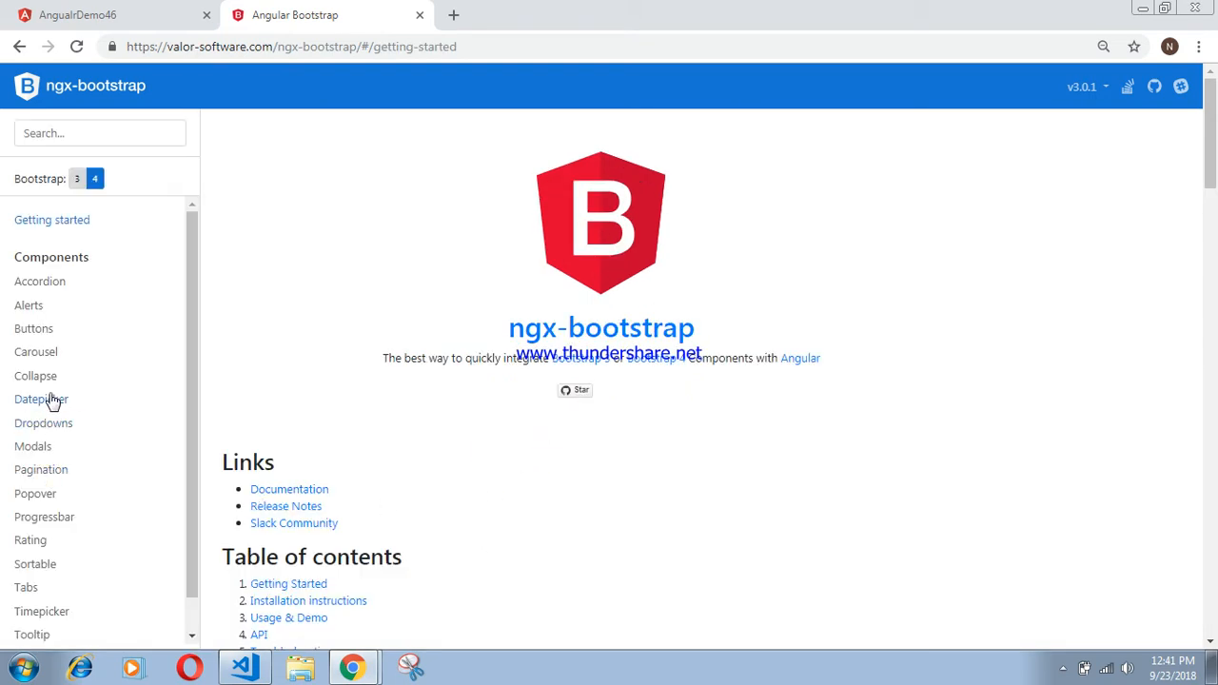
{"action": "left_click", "coordinate": [42, 400]}
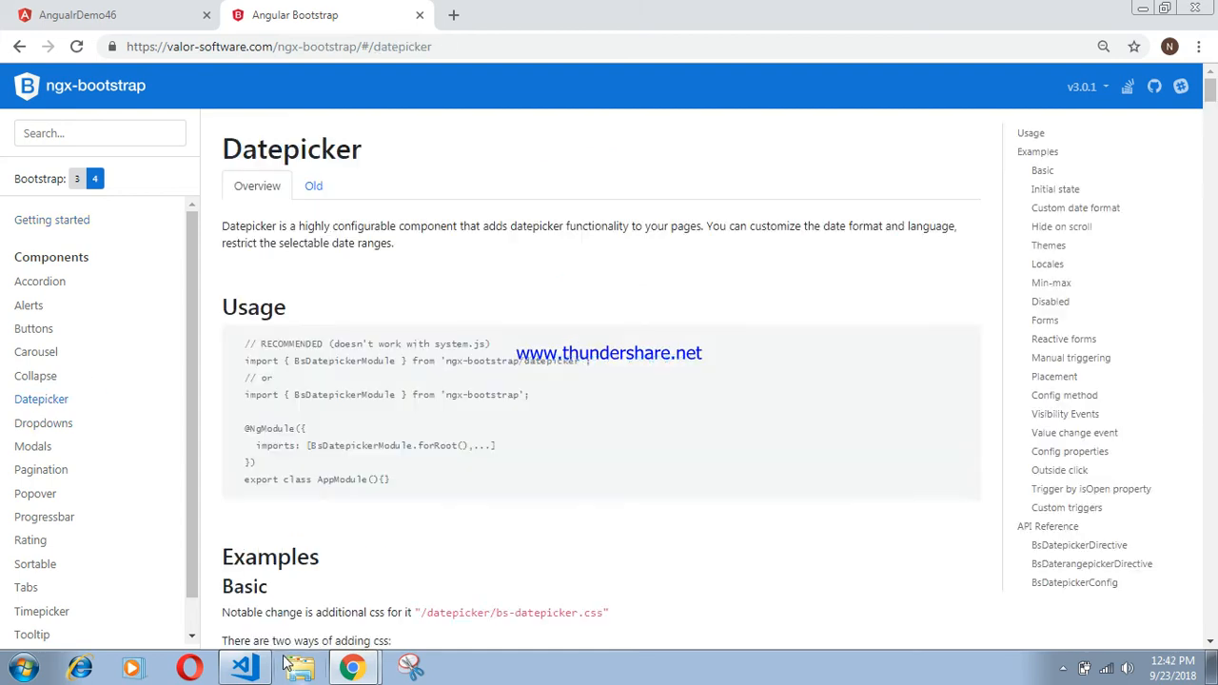
{"action": "mouse_move", "coordinate": [1123, 23]}
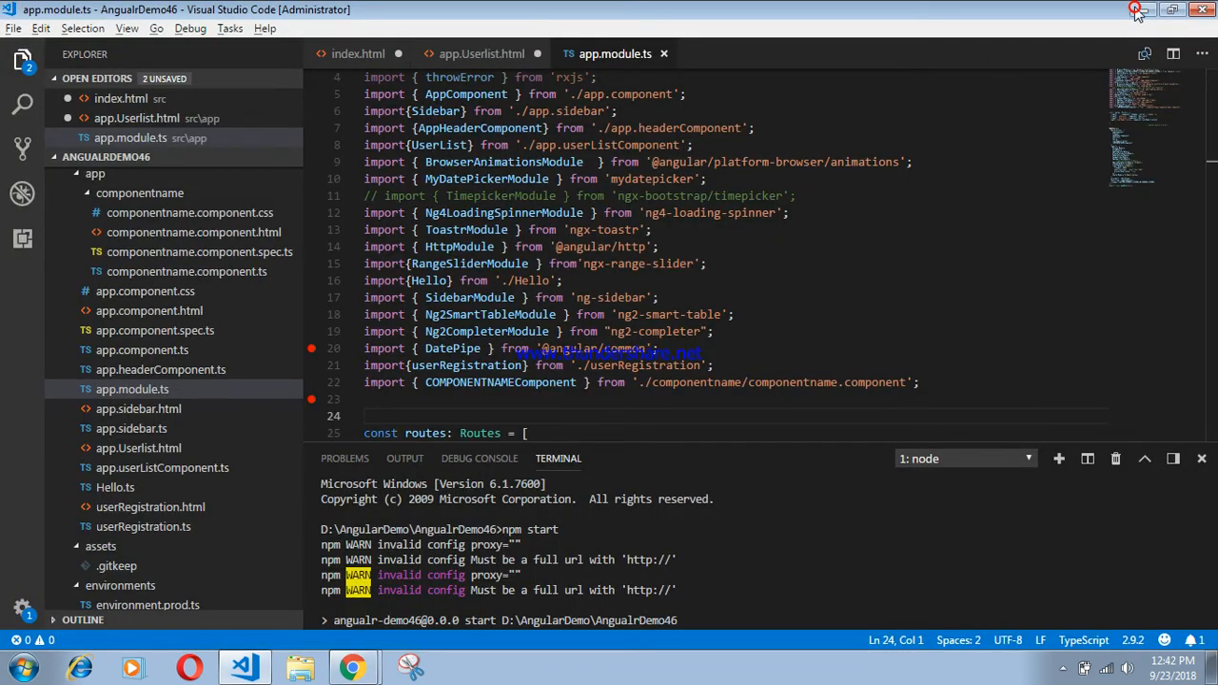
Step: Open the doc notes file from the desktop in Notepad, copy the Step 1 URL, and return to Chrome
{"action": "left_click", "coordinate": [1139, 10]}
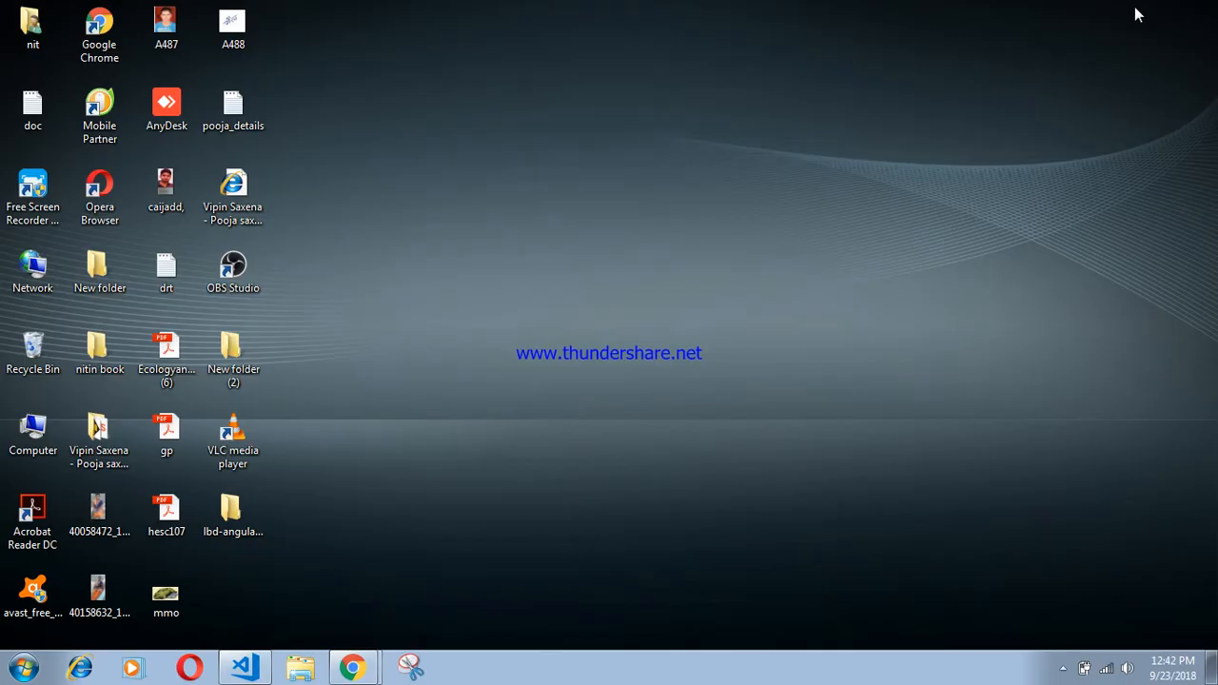
{"action": "left_click", "coordinate": [32, 105]}
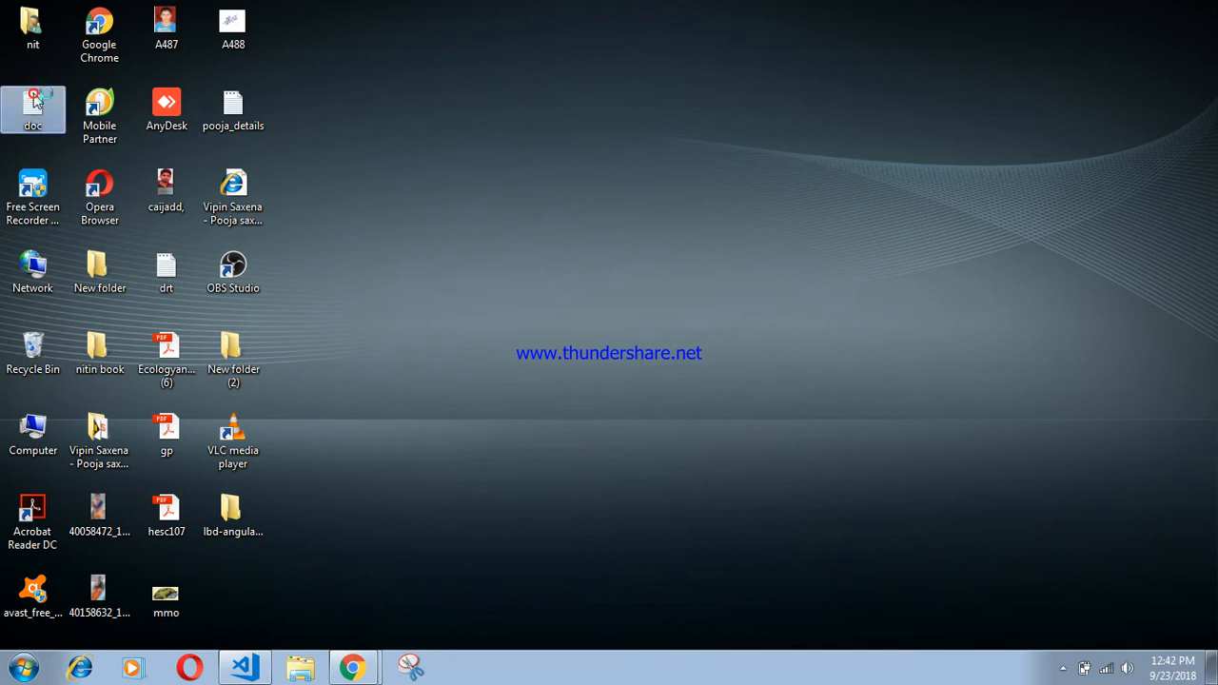
{"action": "double_click", "coordinate": [33, 108]}
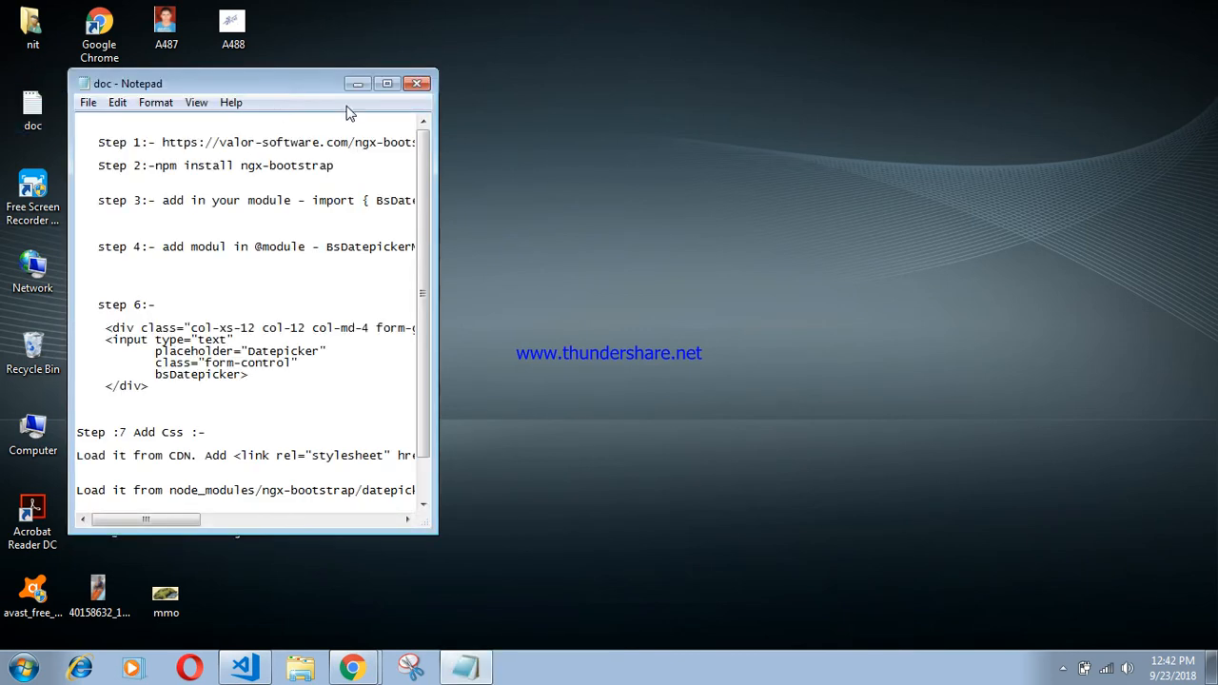
{"action": "left_click", "coordinate": [384, 84]}
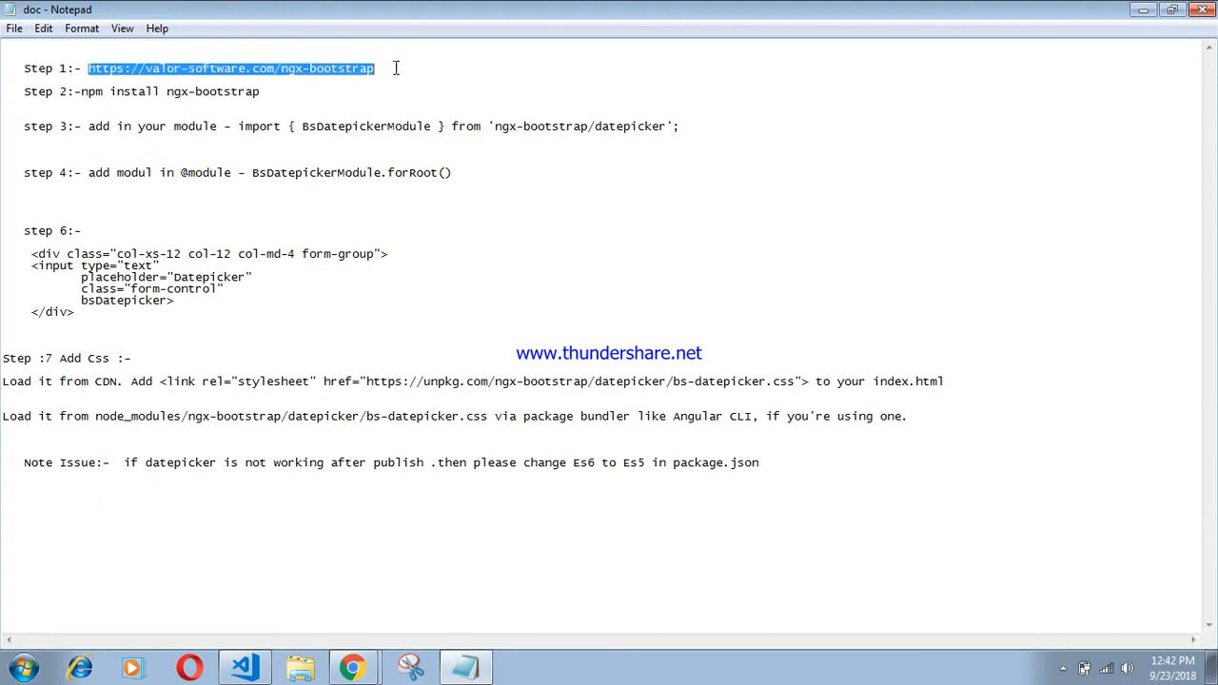
{"action": "mouse_move", "coordinate": [460, 191]}
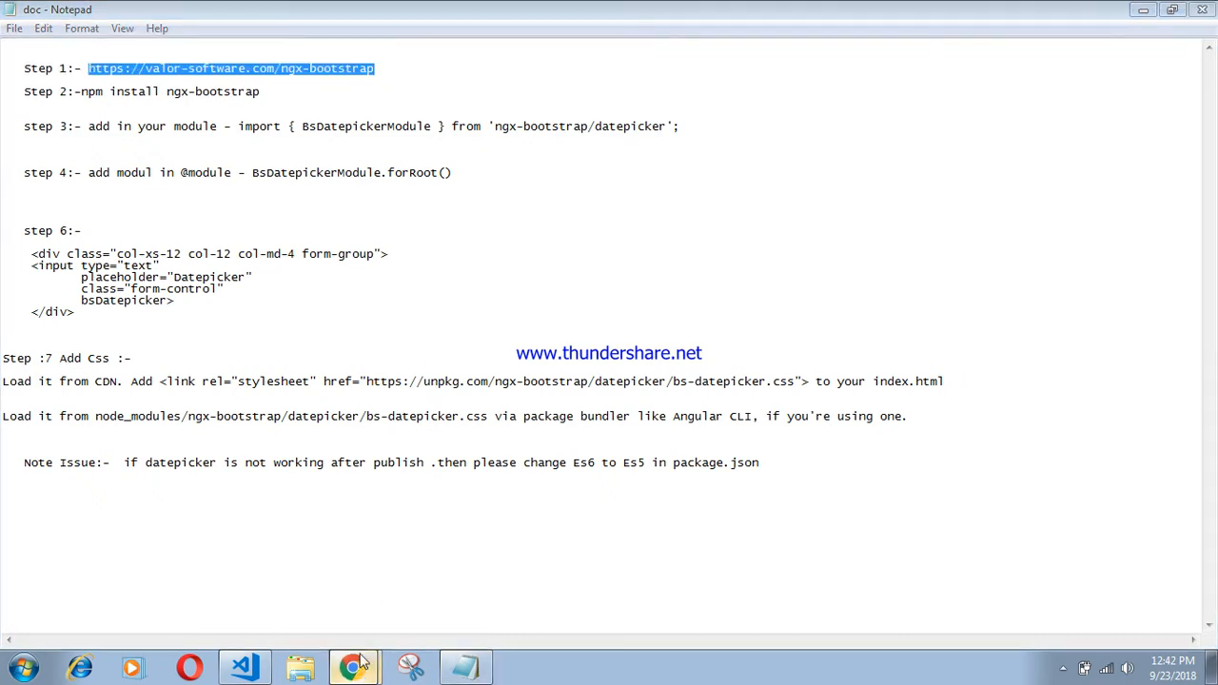
{"action": "left_click", "coordinate": [354, 667]}
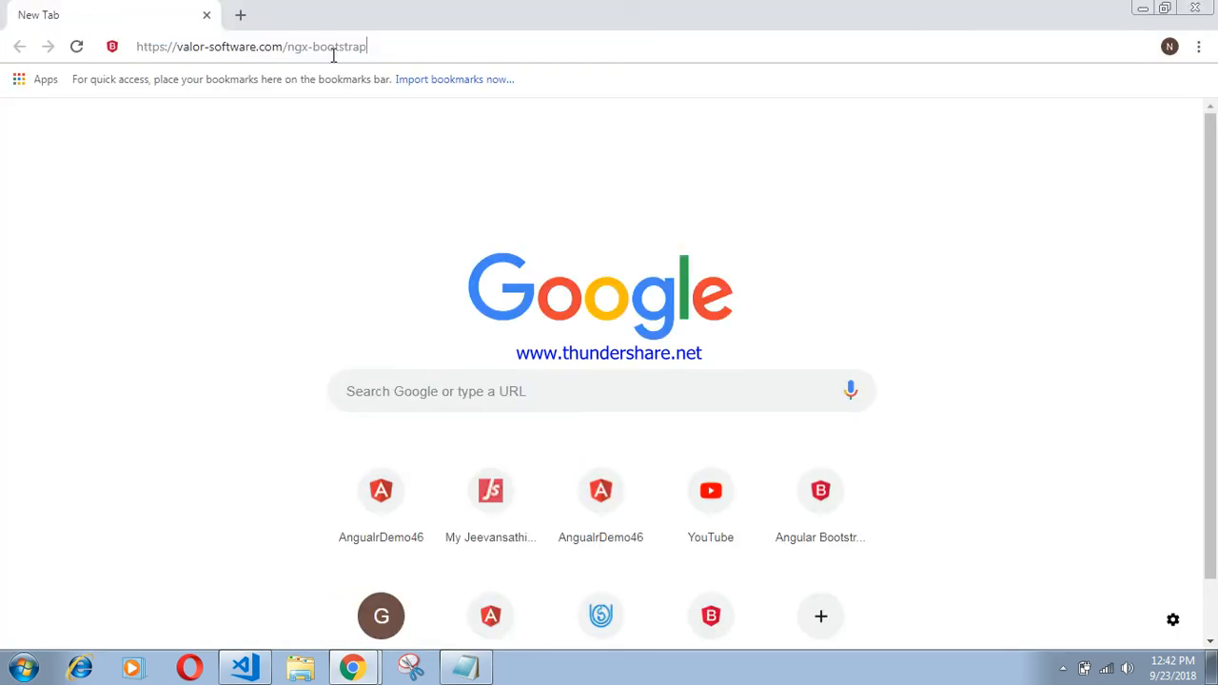
Step: Load the pasted ngx-bootstrap URL, reach the Datepicker page's import line, then go to VS Code
{"action": "key", "text": "Return"}
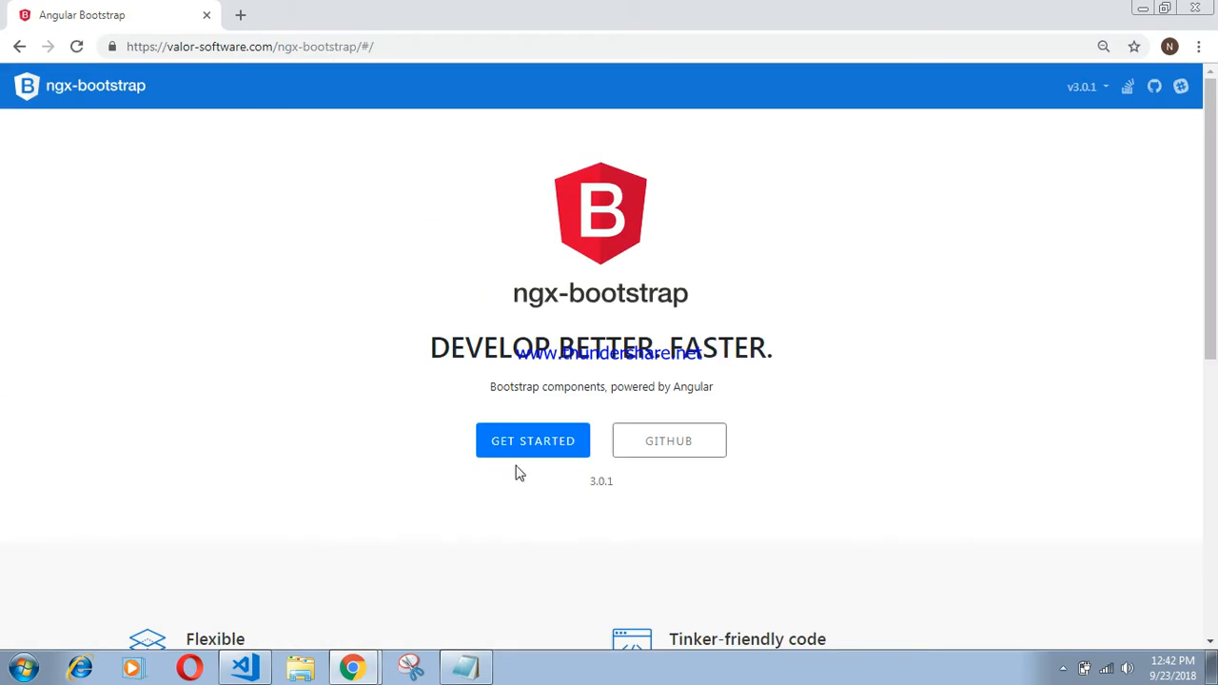
{"action": "left_click", "coordinate": [533, 440]}
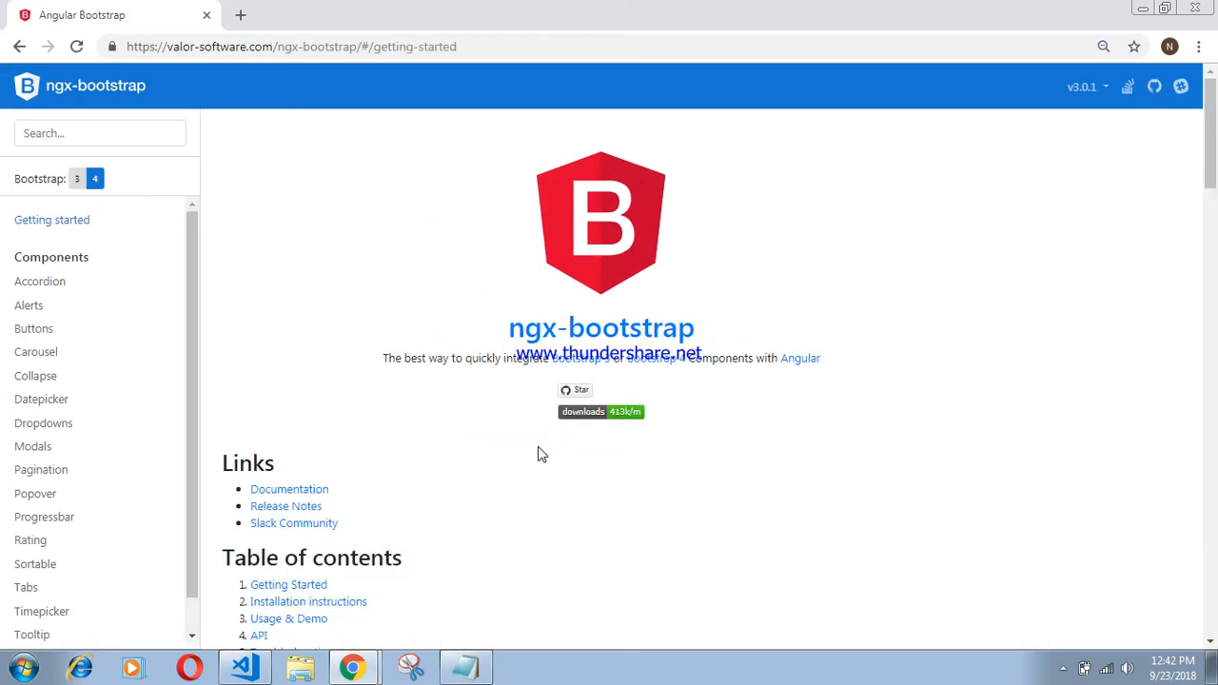
{"action": "left_click", "coordinate": [42, 399]}
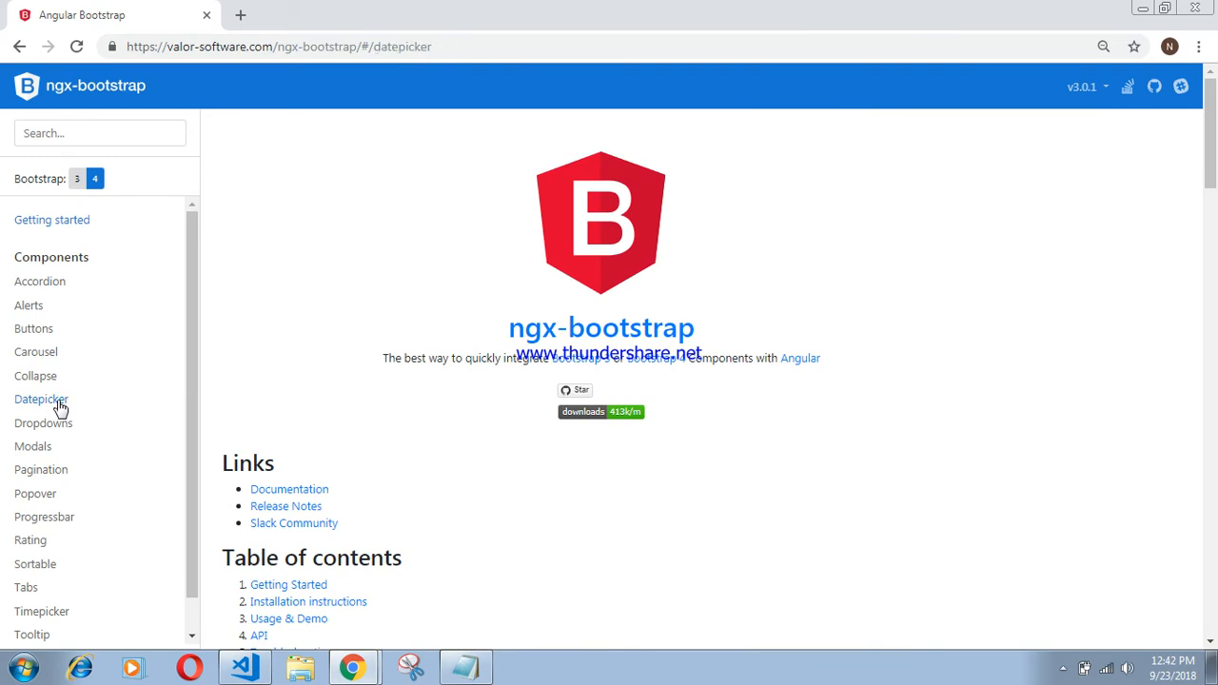
{"action": "left_click", "coordinate": [41, 400]}
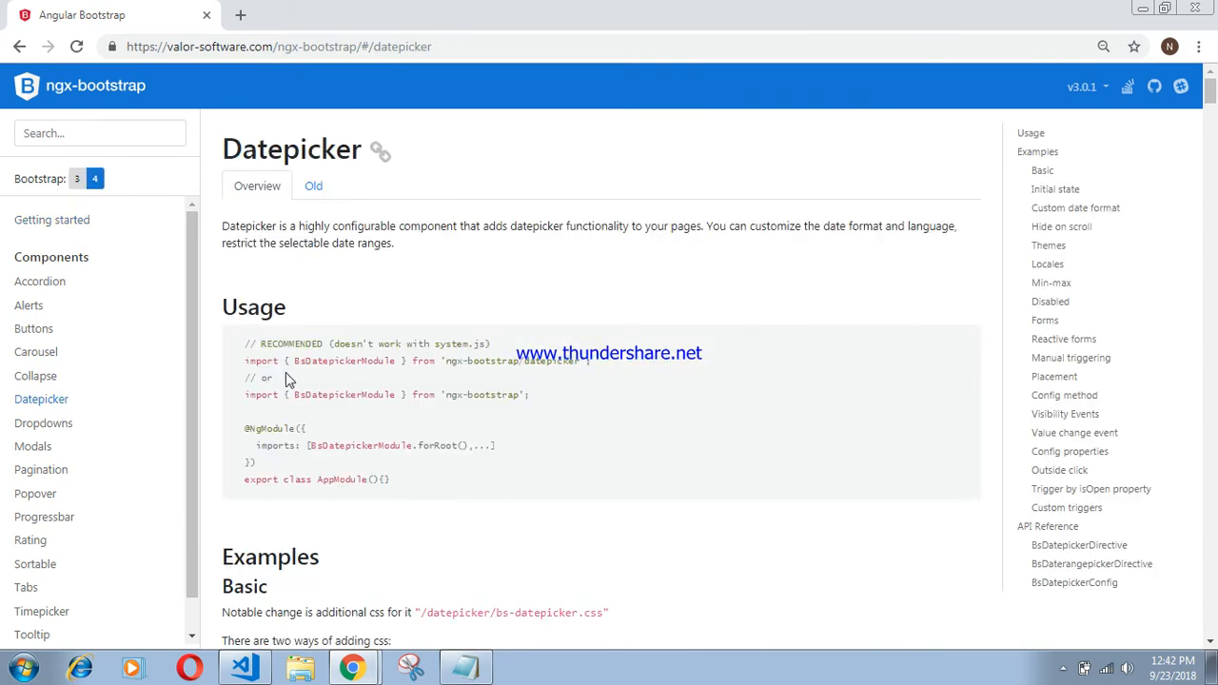
{"action": "mouse_move", "coordinate": [352, 434]}
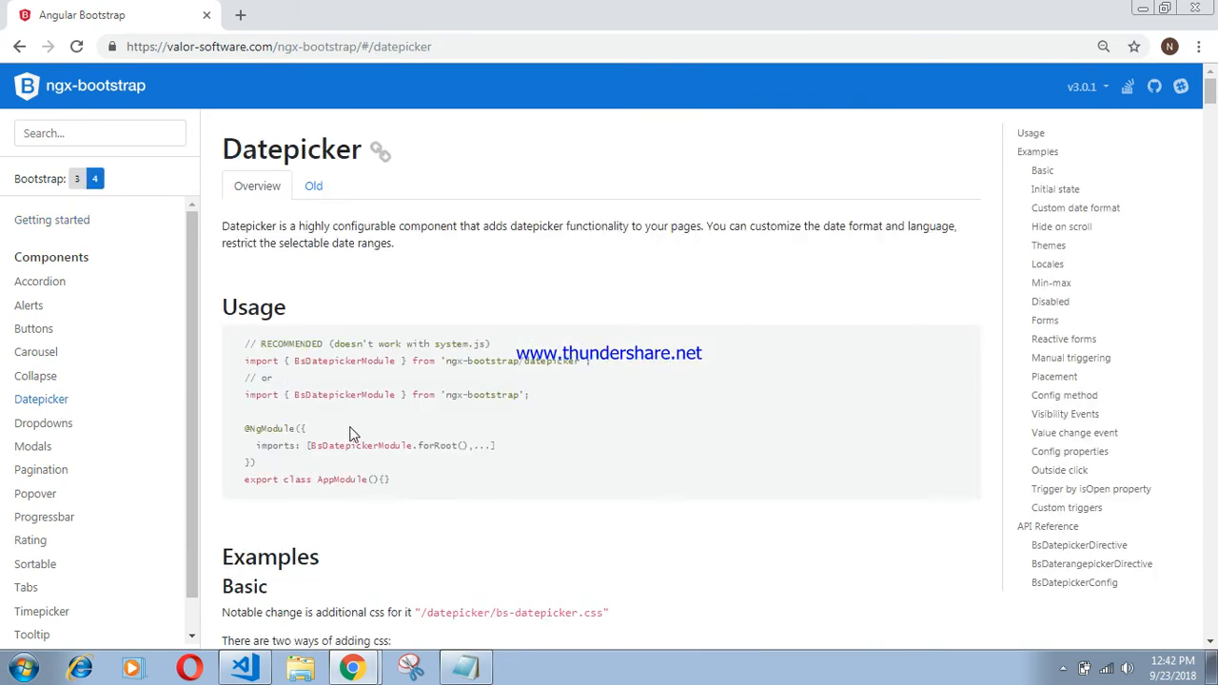
{"action": "mouse_move", "coordinate": [240, 365]}
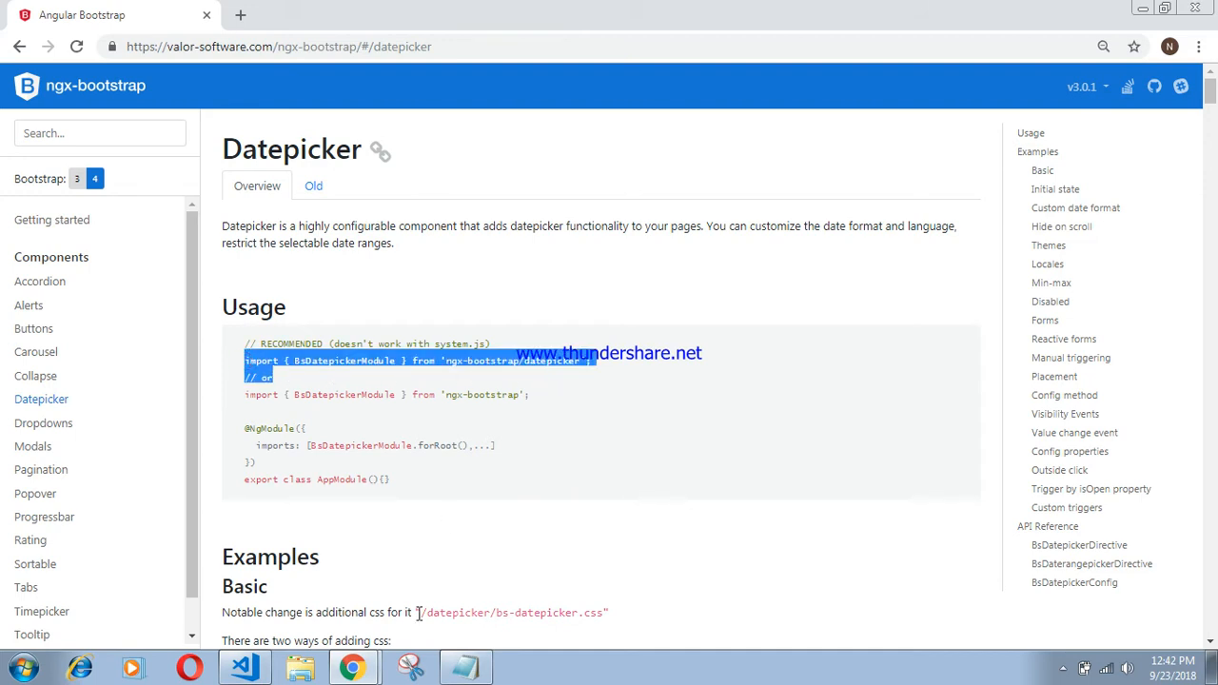
{"action": "left_click", "coordinate": [426, 400]}
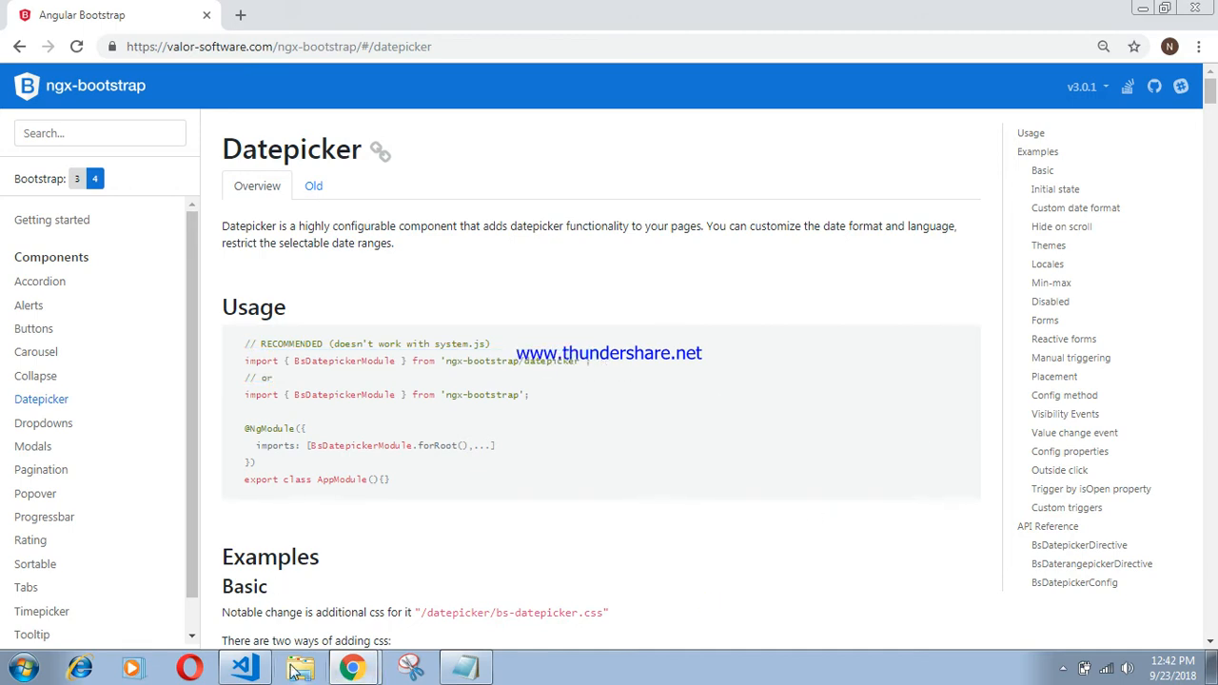
{"action": "left_click", "coordinate": [244, 667]}
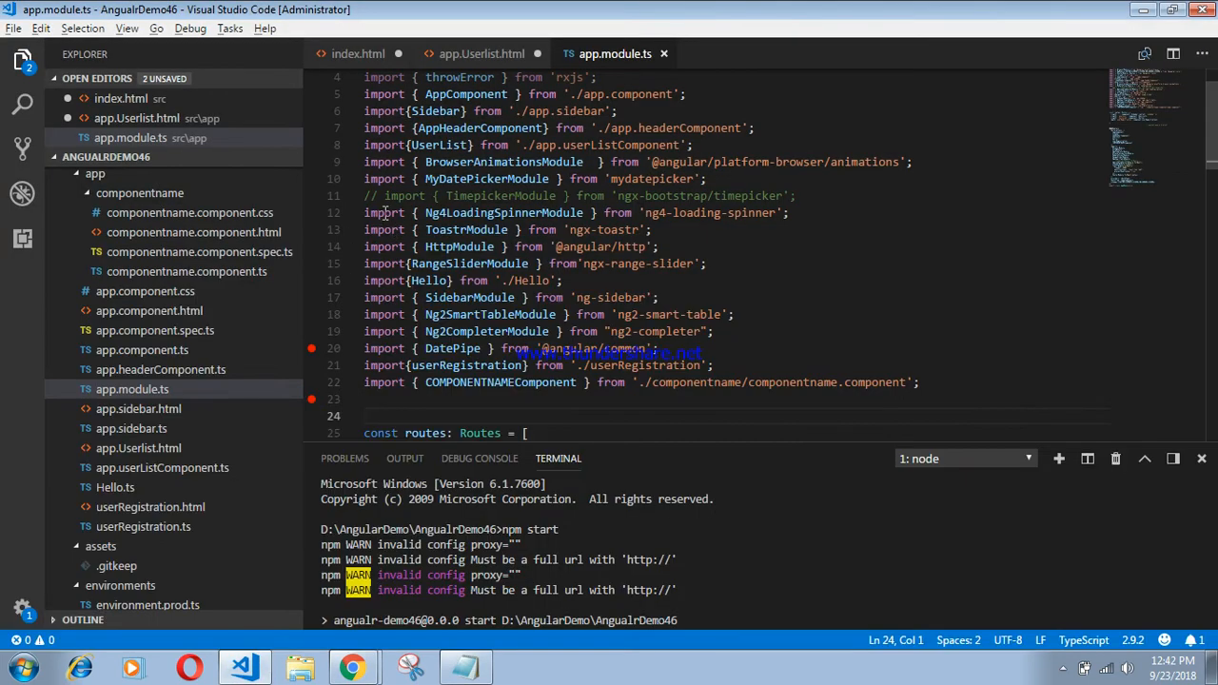
Step: Add import { BsDatepickerModule } from 'ngx-bootstrap/datepicker' to app.module.ts and save
{"action": "scroll", "scroll_direction": "down", "scroll_amount": 3}
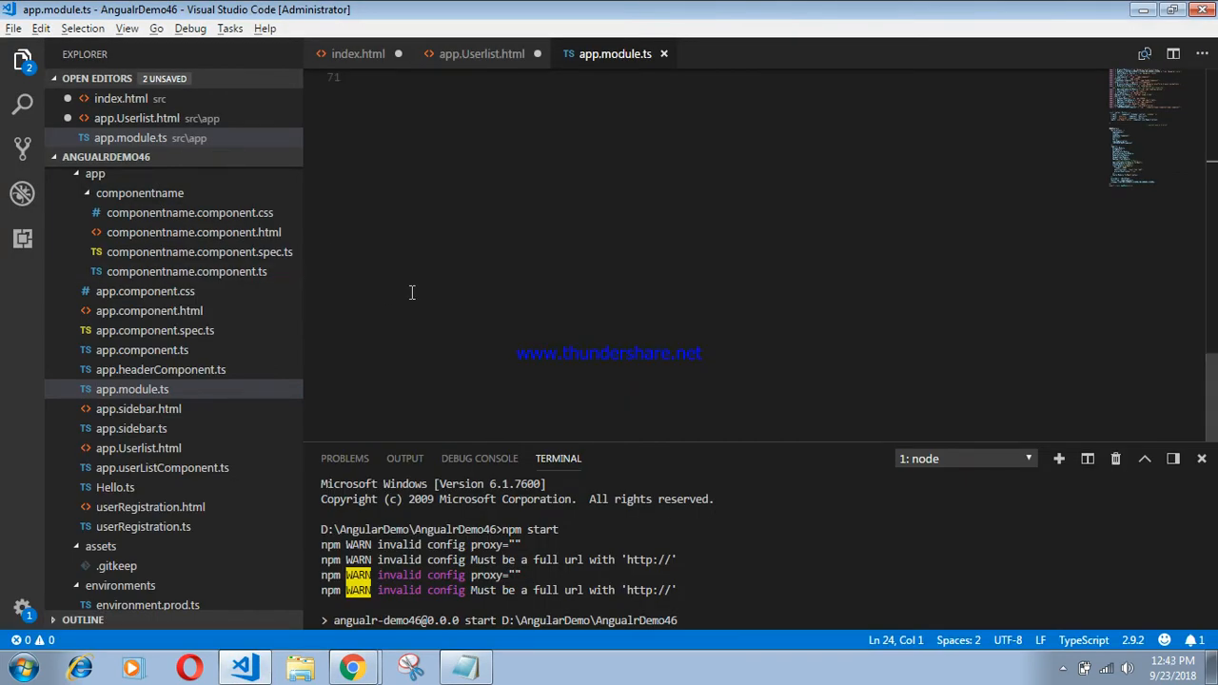
{"action": "scroll", "scroll_direction": "up", "scroll_amount": 3}
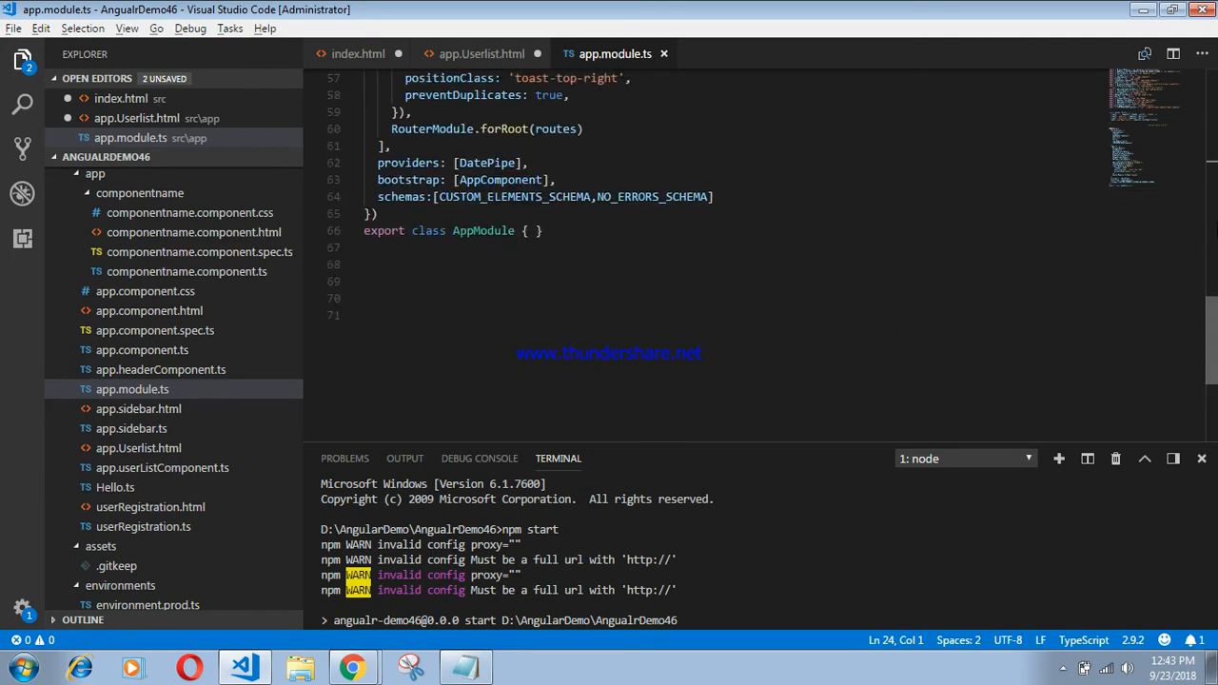
{"action": "scroll", "scroll_direction": "up", "scroll_amount": 3}
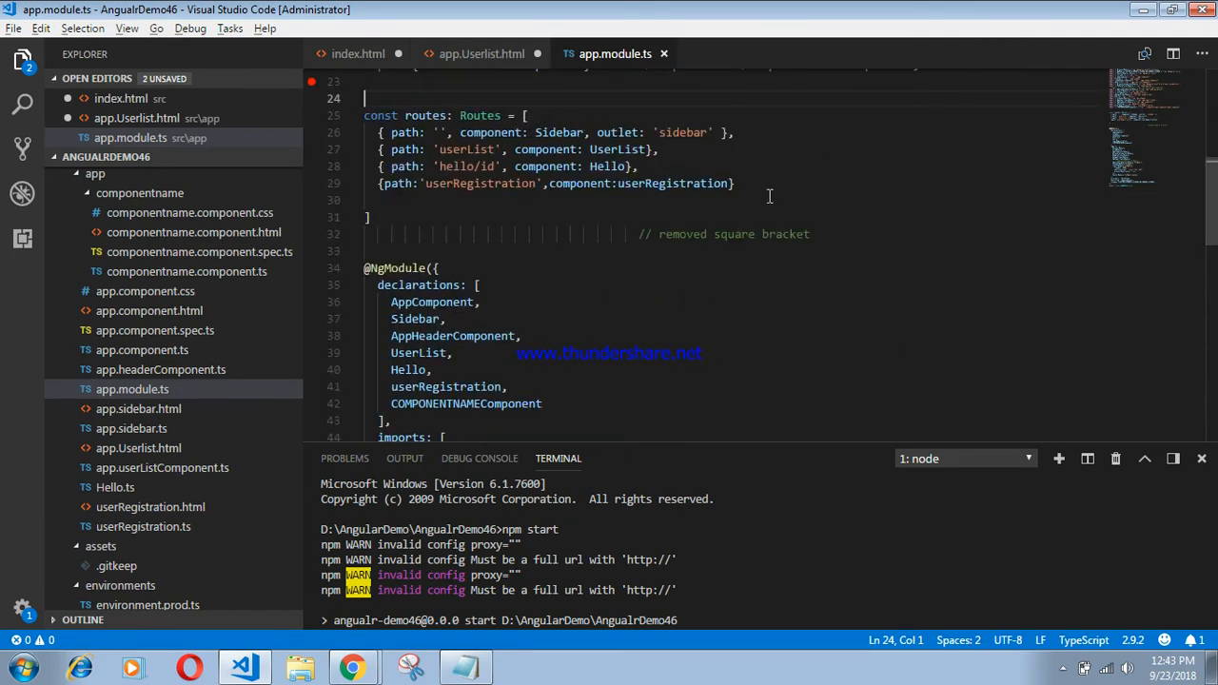
{"action": "scroll", "scroll_direction": "up", "scroll_amount": 3}
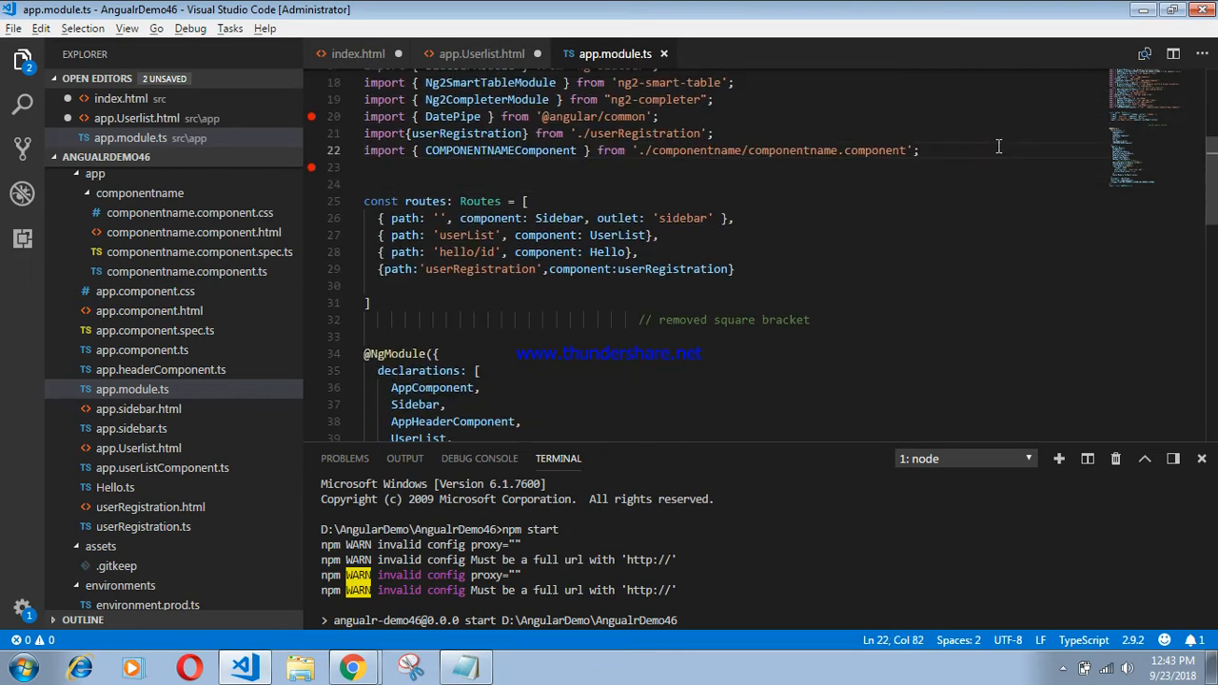
{"action": "type", "text": "import { BsDatepickerModule } from 'ngx-bootstrap/datepicker';"}
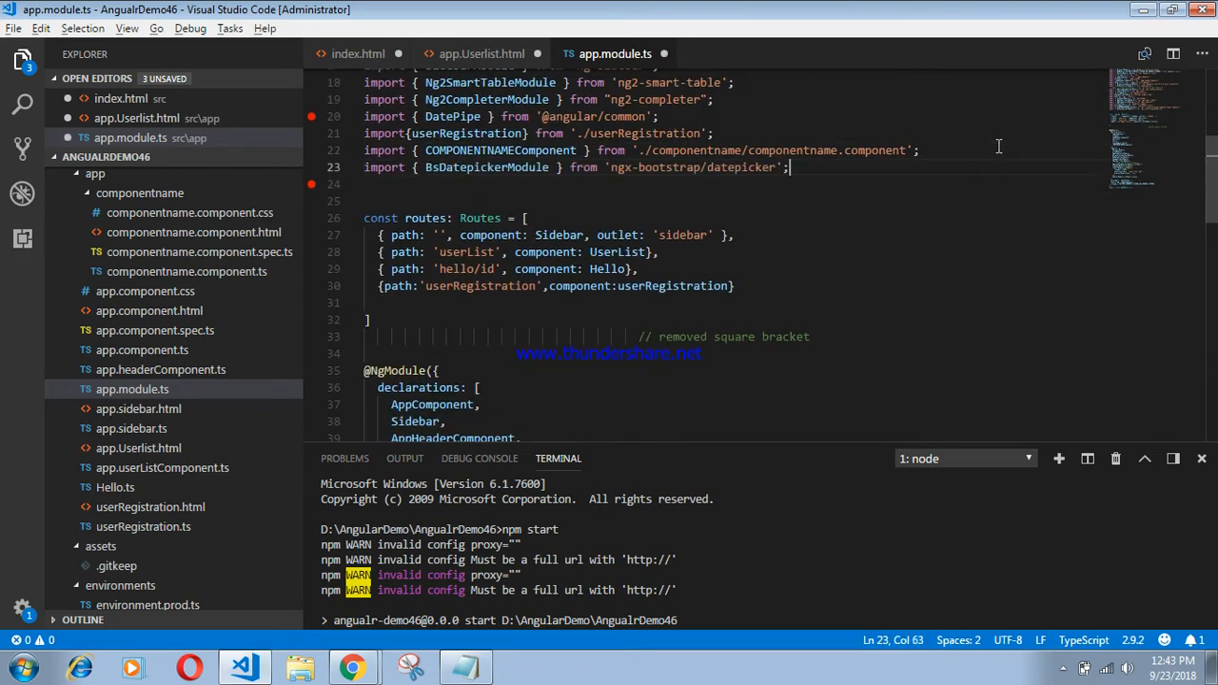
{"action": "key", "text": "ctrl+s"}
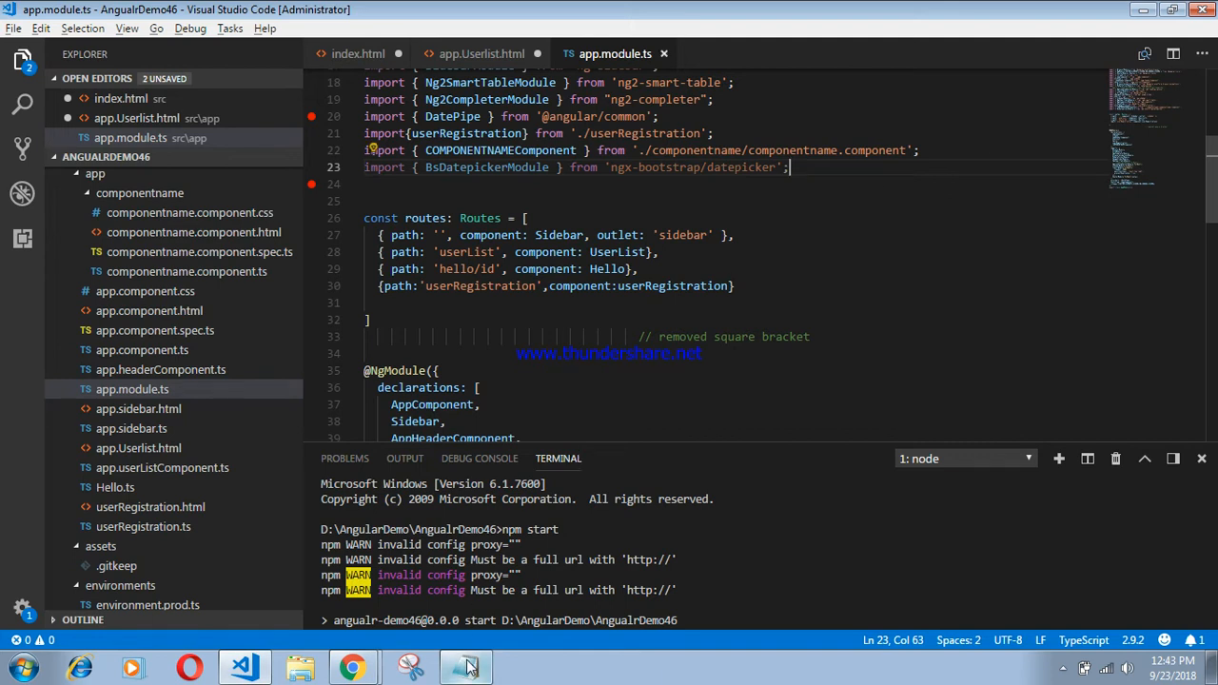
{"action": "left_click", "coordinate": [464, 666]}
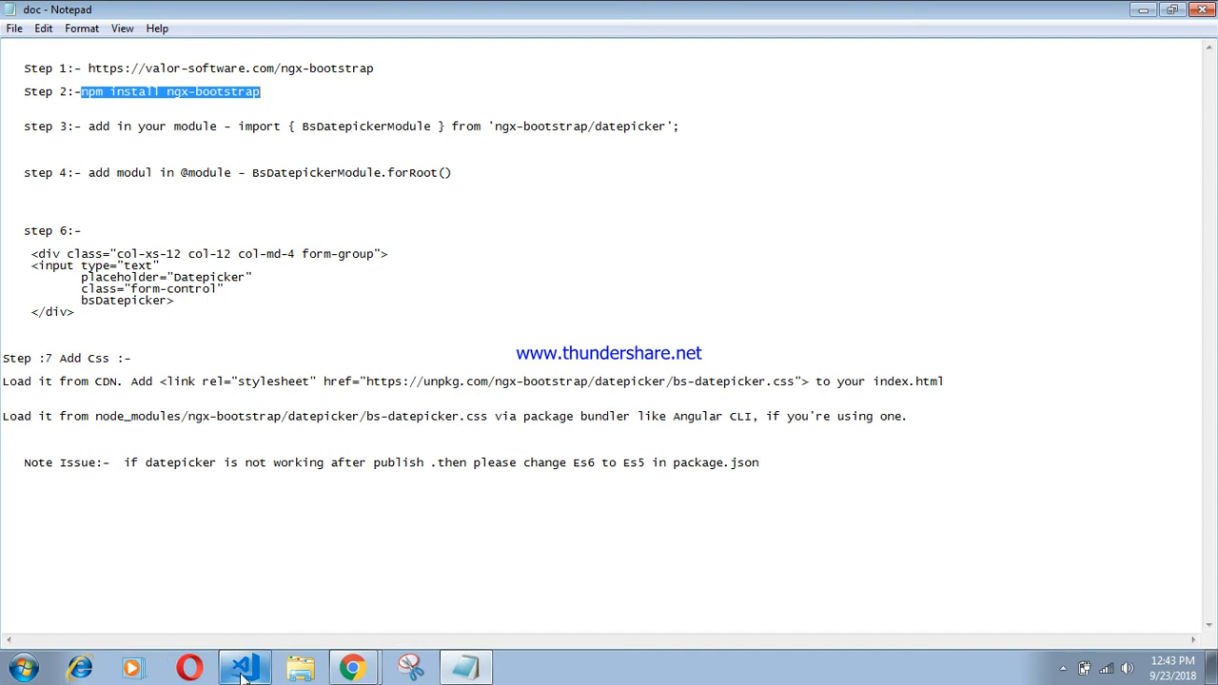
Step: Return from the Step 2 npm install command in Notepad to the code editor
{"action": "left_click", "coordinate": [243, 666]}
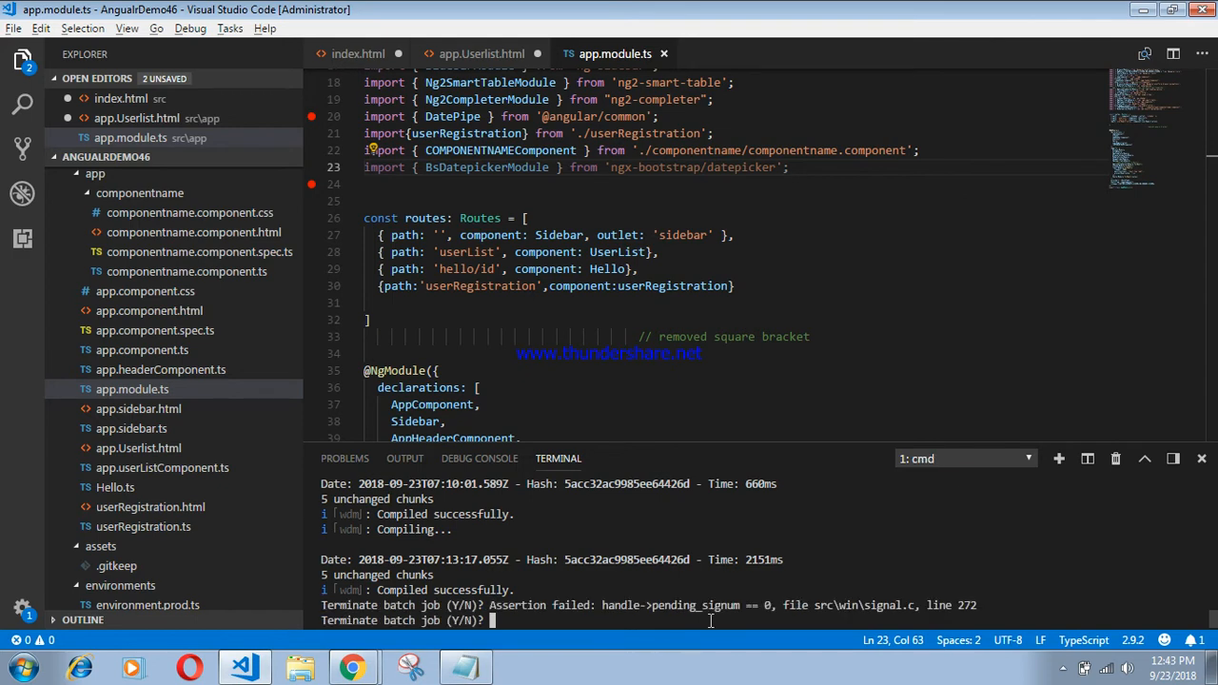
Step: Answer y to stop the dev server and run npm install ngx-bootstrap in the terminal
{"action": "type", "text": "y"}
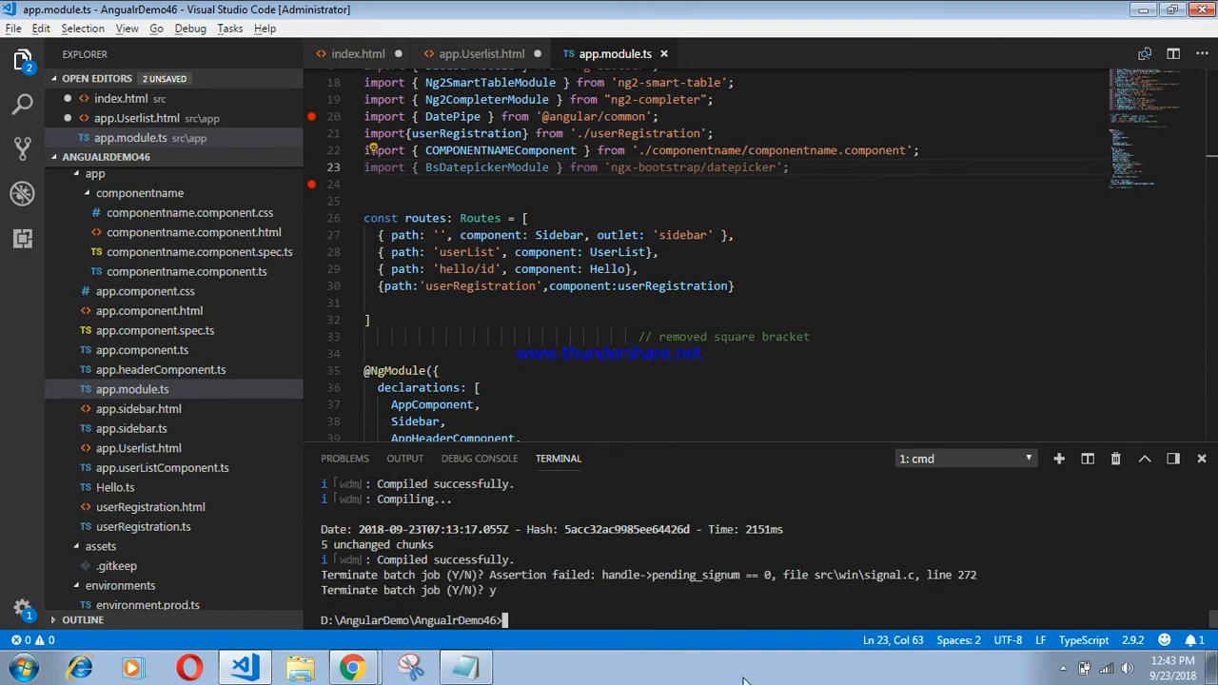
{"action": "type", "text": "npm install ngx-bootstrap"}
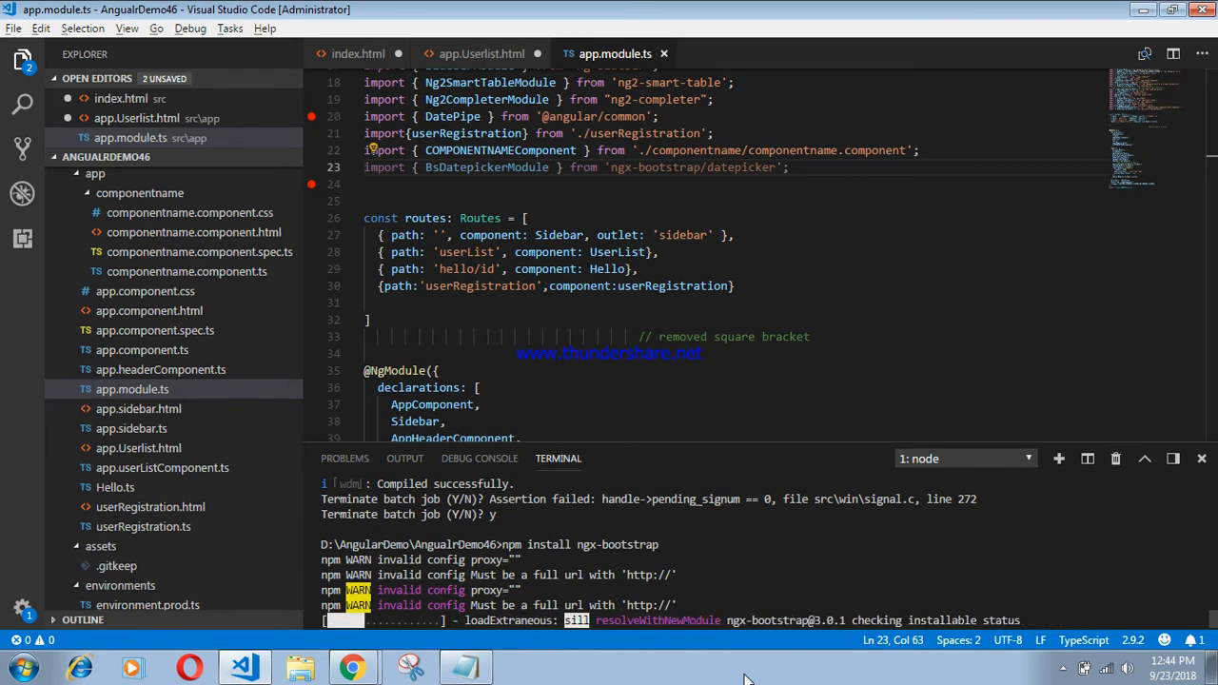
{"action": "left_click", "coordinate": [464, 667]}
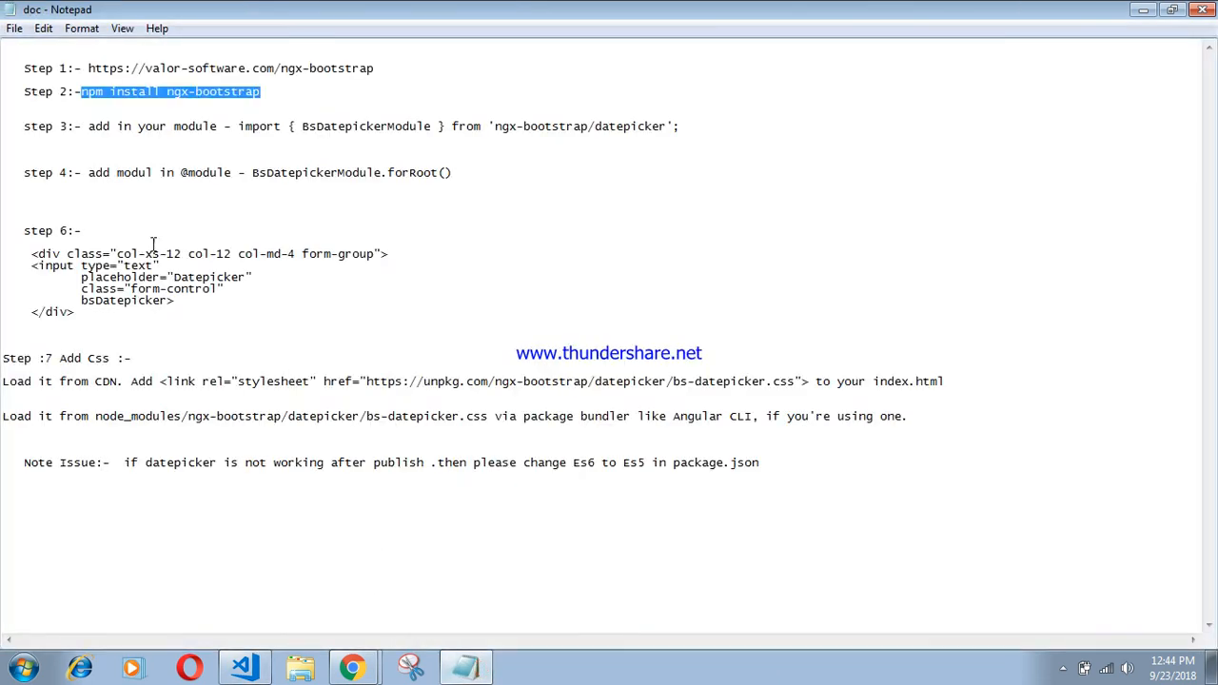
{"action": "mouse_move", "coordinate": [617, 143]}
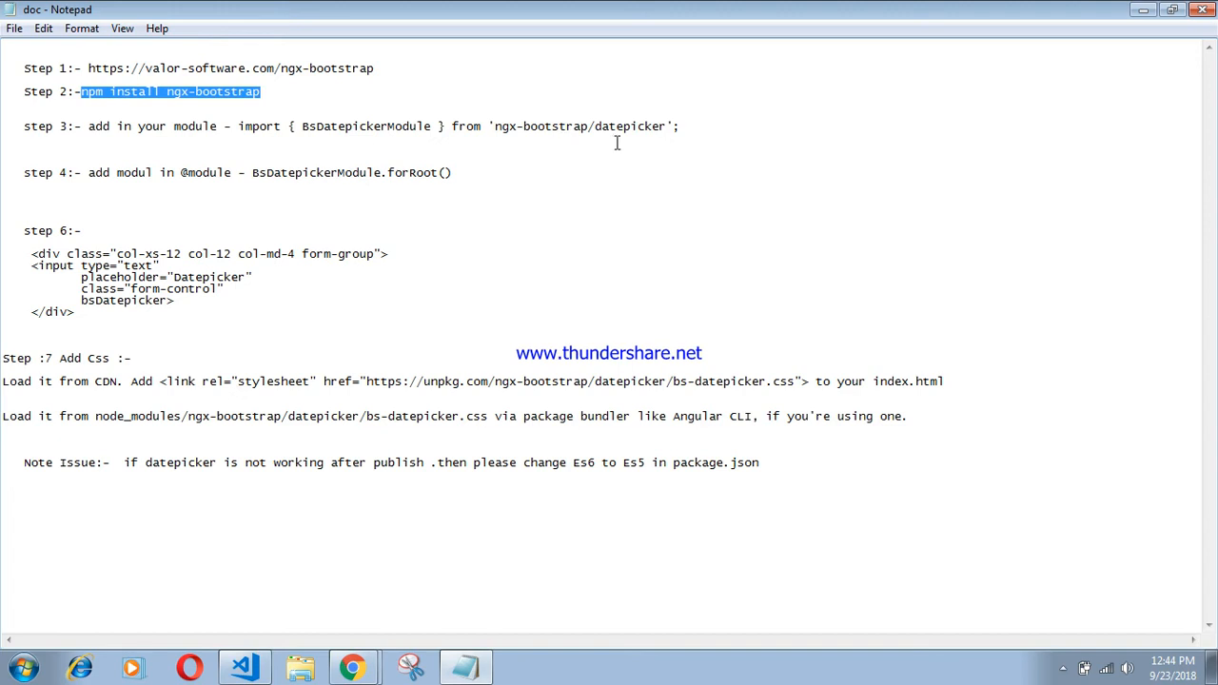
{"action": "mouse_move", "coordinate": [544, 141]}
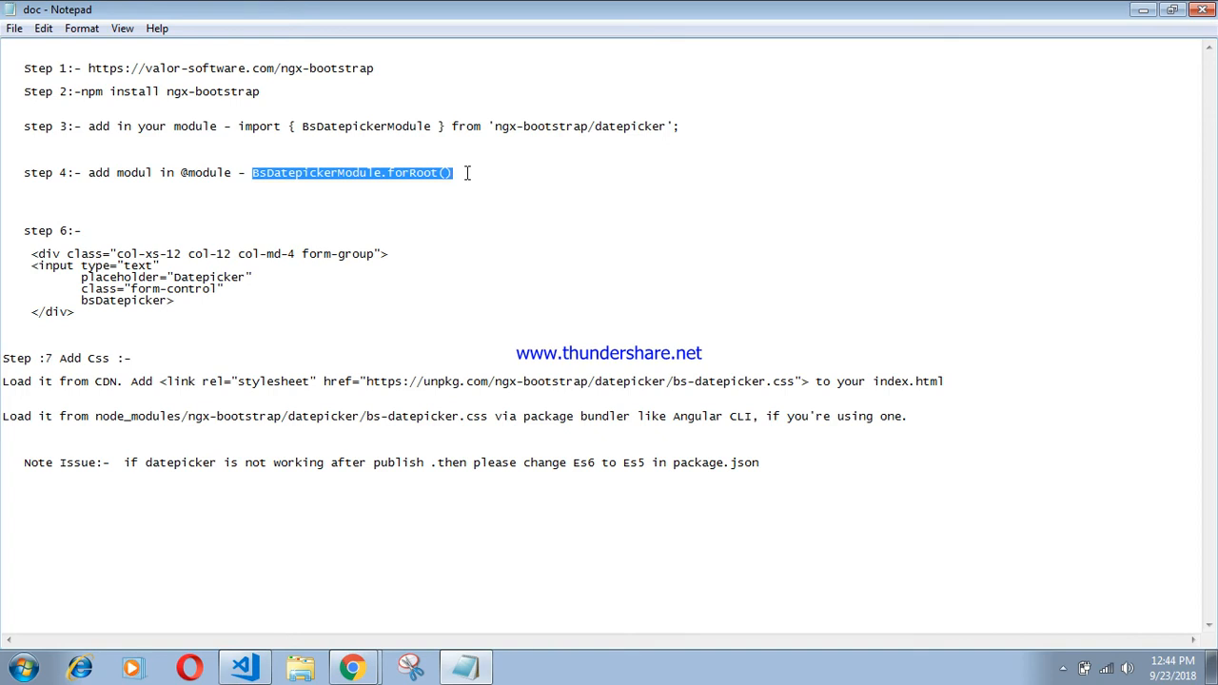
{"action": "mouse_move", "coordinate": [87, 649]}
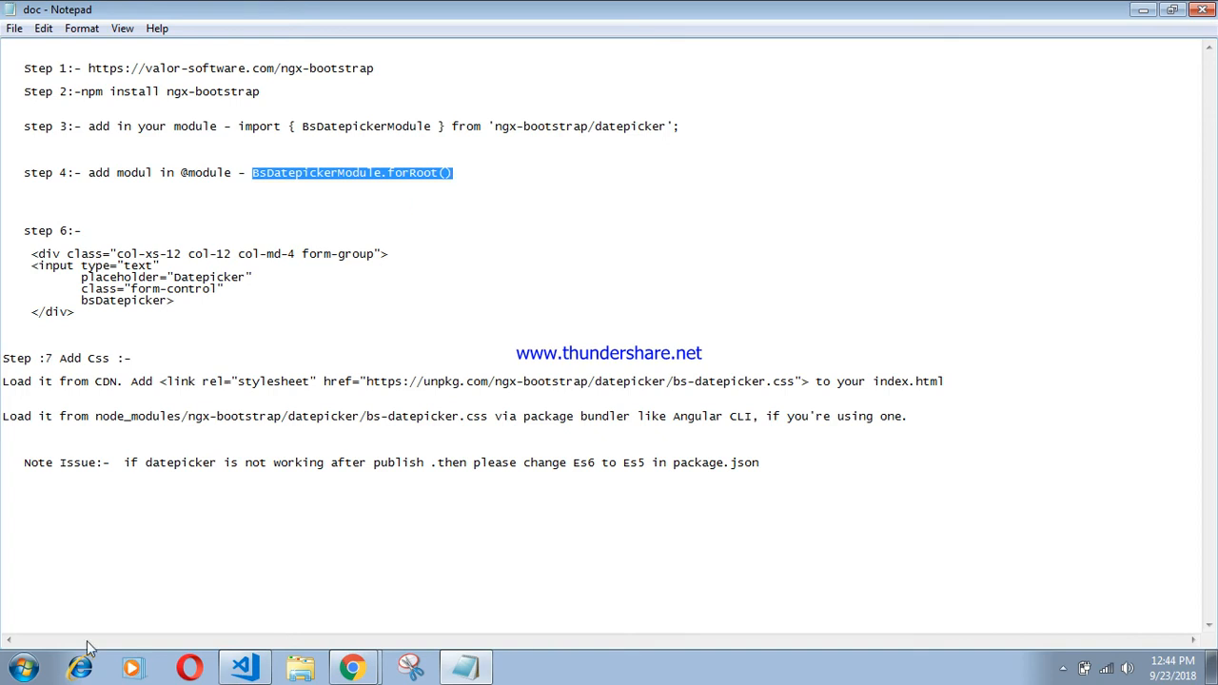
{"action": "left_click", "coordinate": [243, 666]}
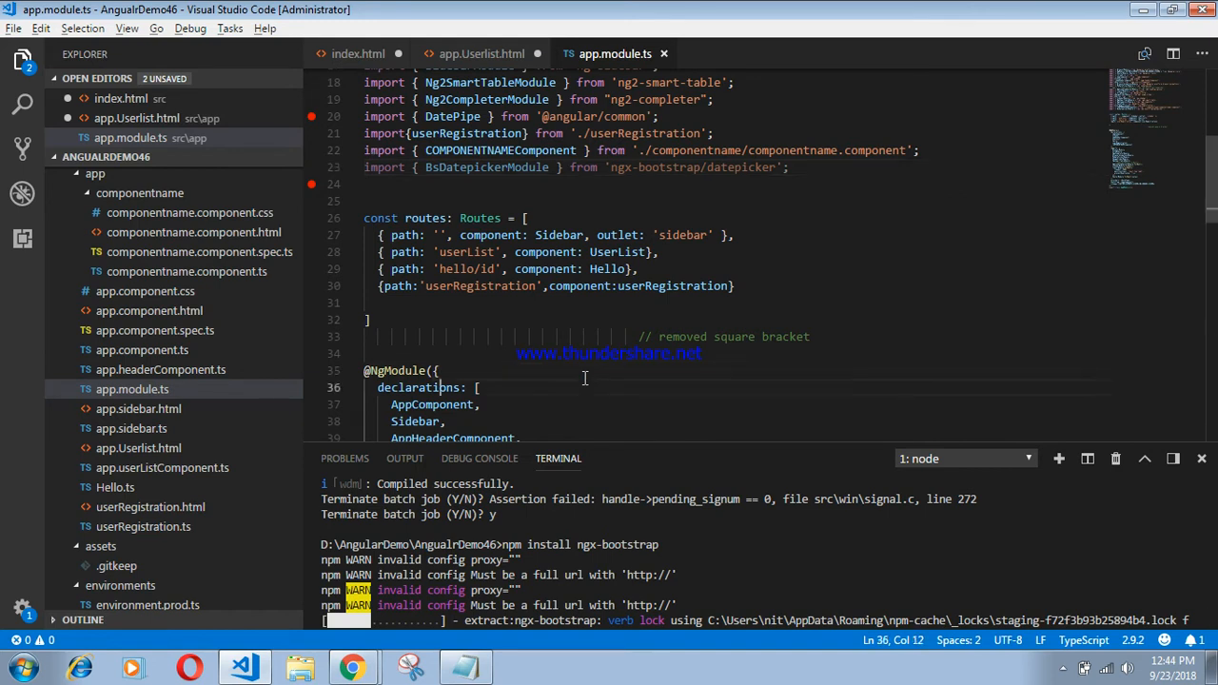
{"action": "scroll", "scroll_direction": "down", "scroll_amount": 3}
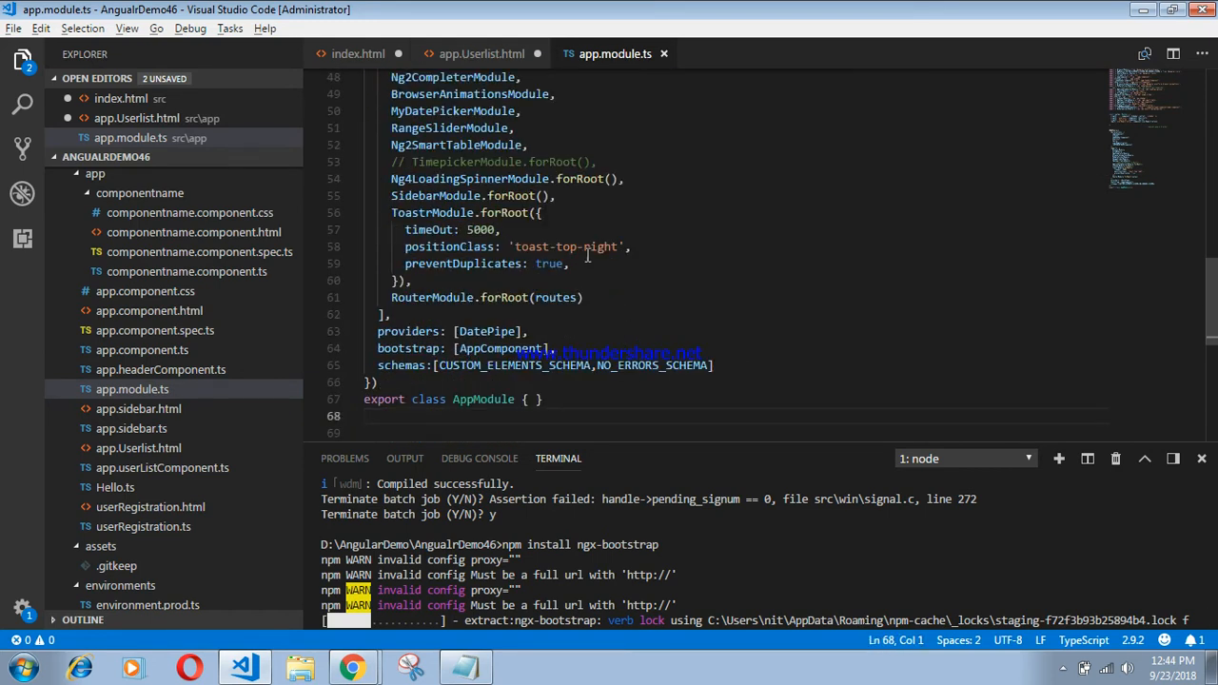
{"action": "left_click", "coordinate": [529, 145]}
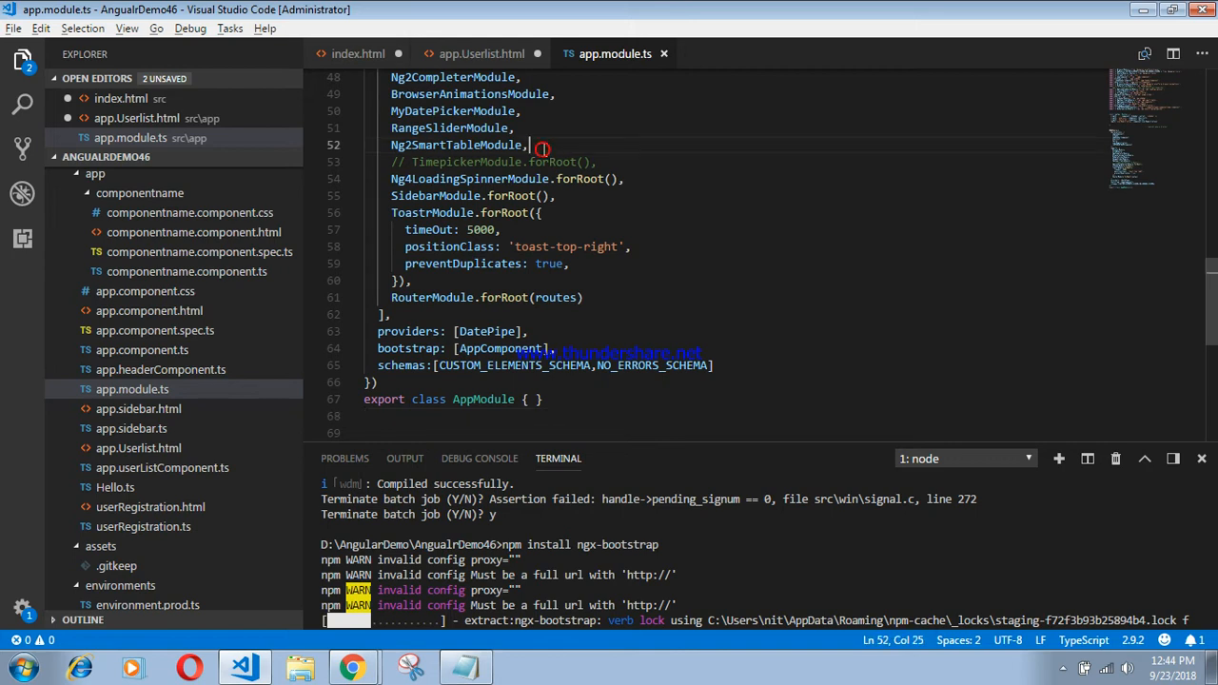
{"action": "type", "text": "BsDatepickerModule.forRoot()"}
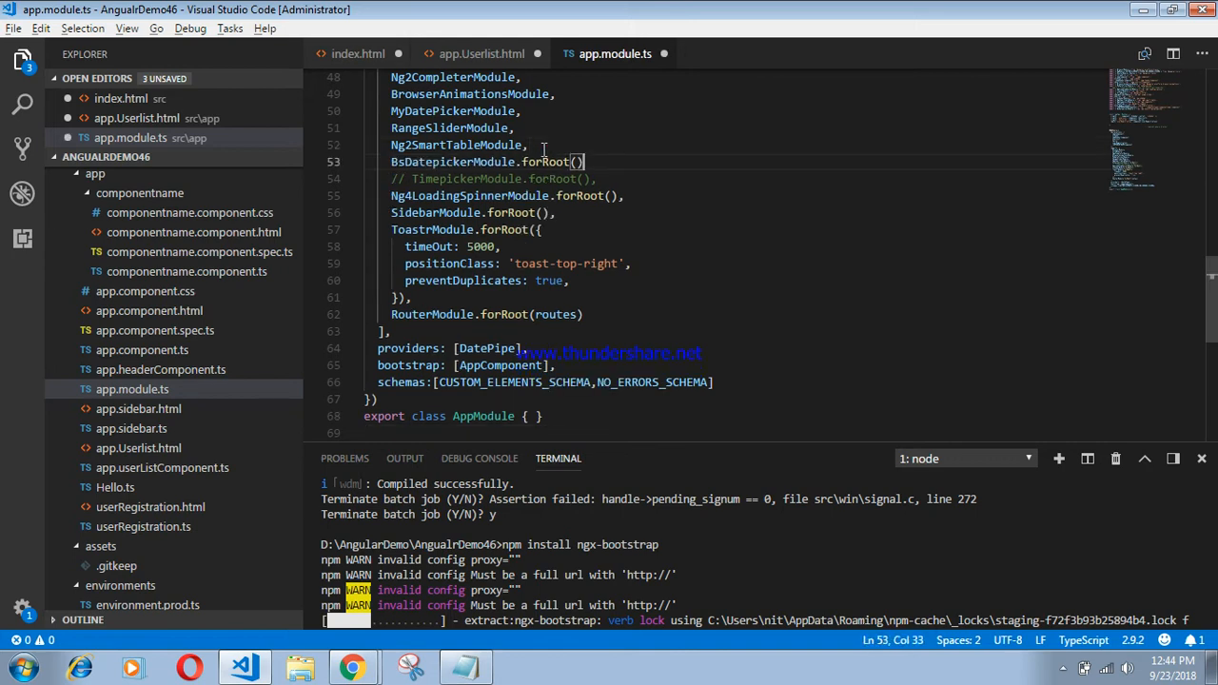
{"action": "key", "text": "ctrl+s"}
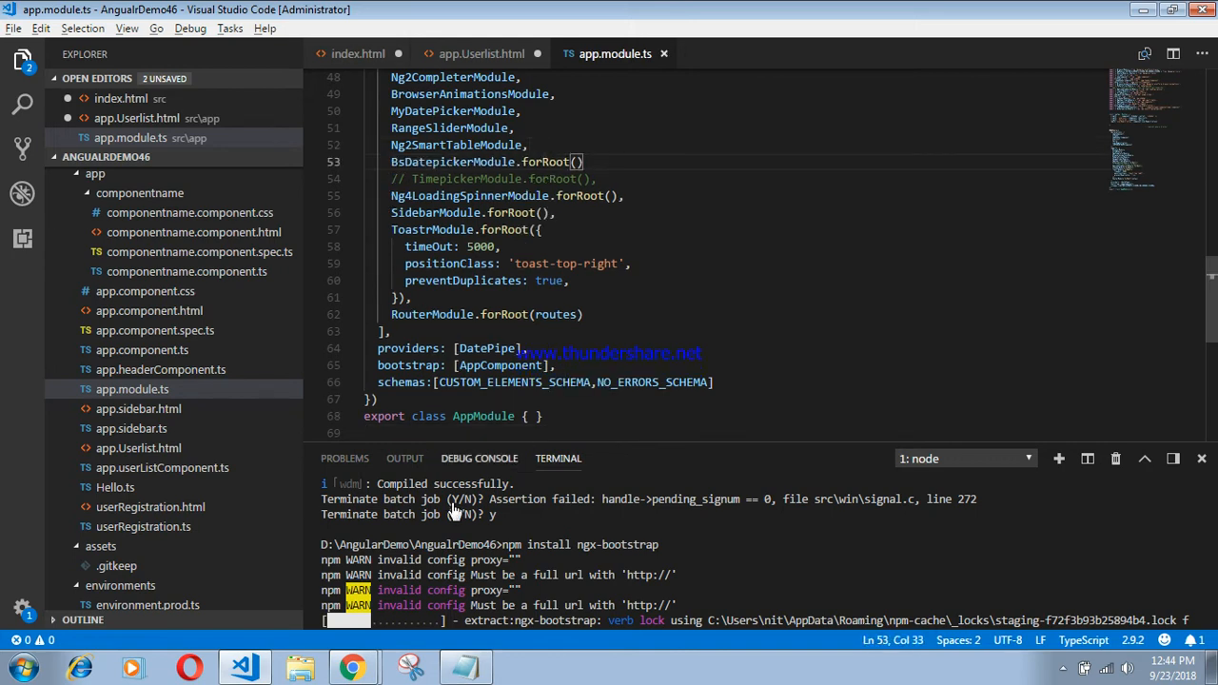
{"action": "left_click", "coordinate": [464, 667]}
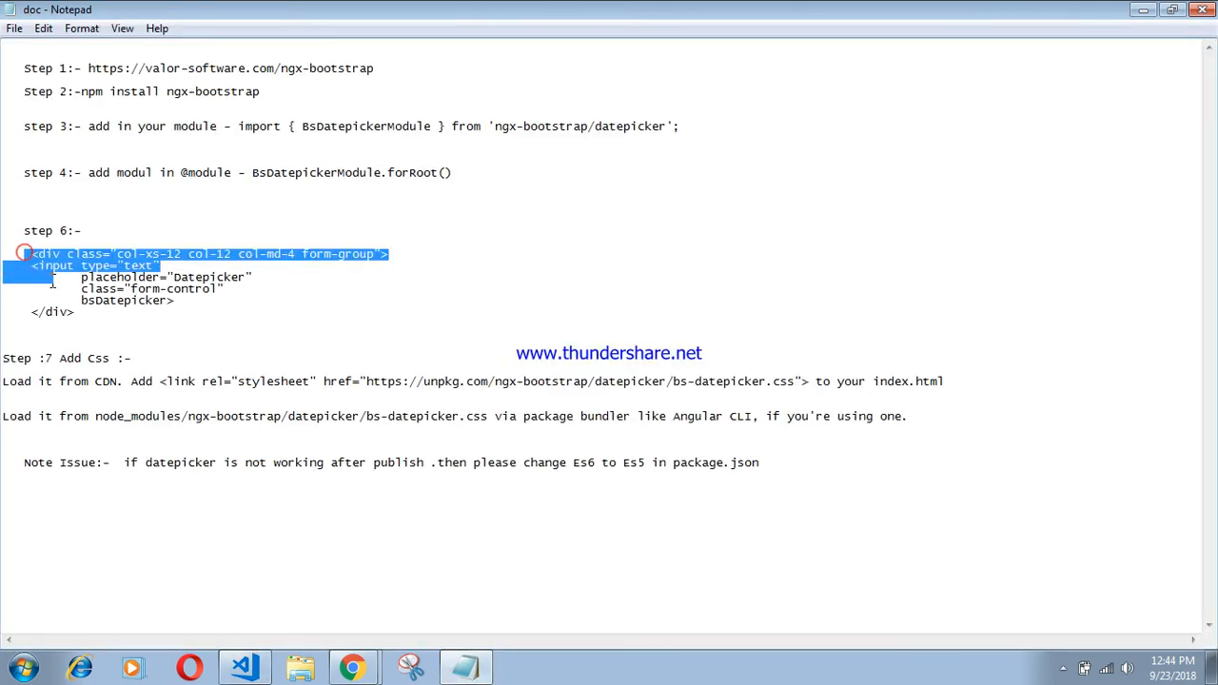
Step: Copy the bsDatepicker input markup from the notes into app.Userlist.html and save it
{"action": "left_click_drag", "start_coordinate": [23, 253], "coordinate": [72, 312]}
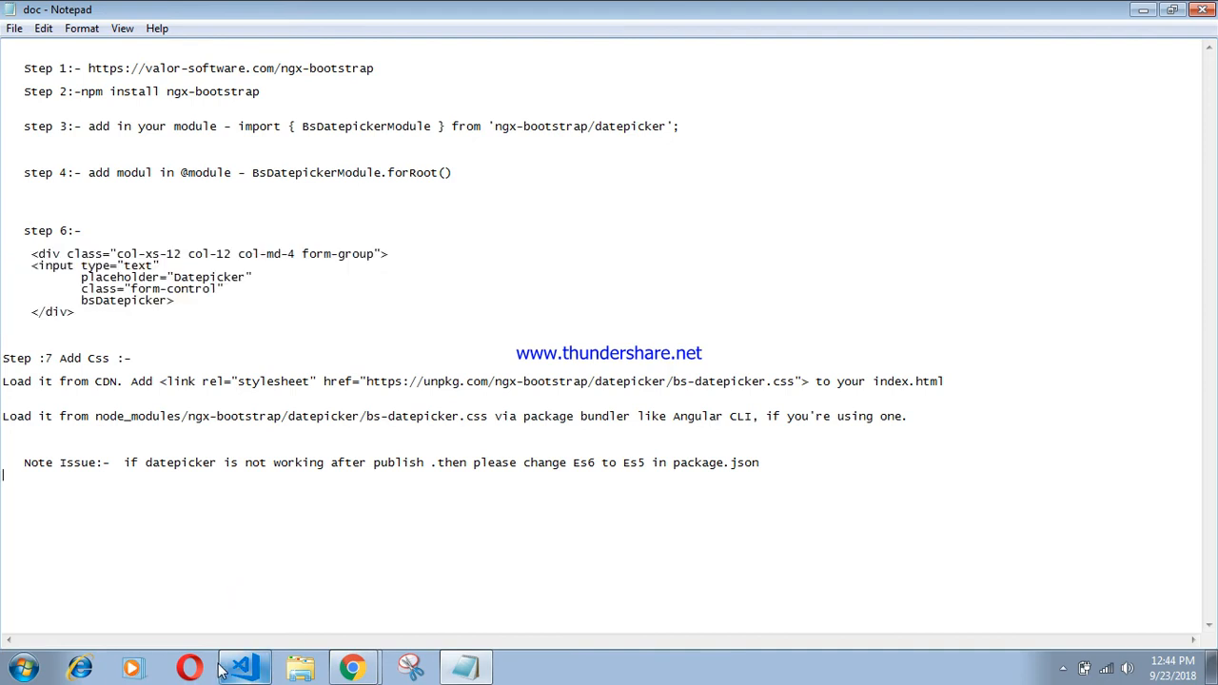
{"action": "left_click", "coordinate": [244, 667]}
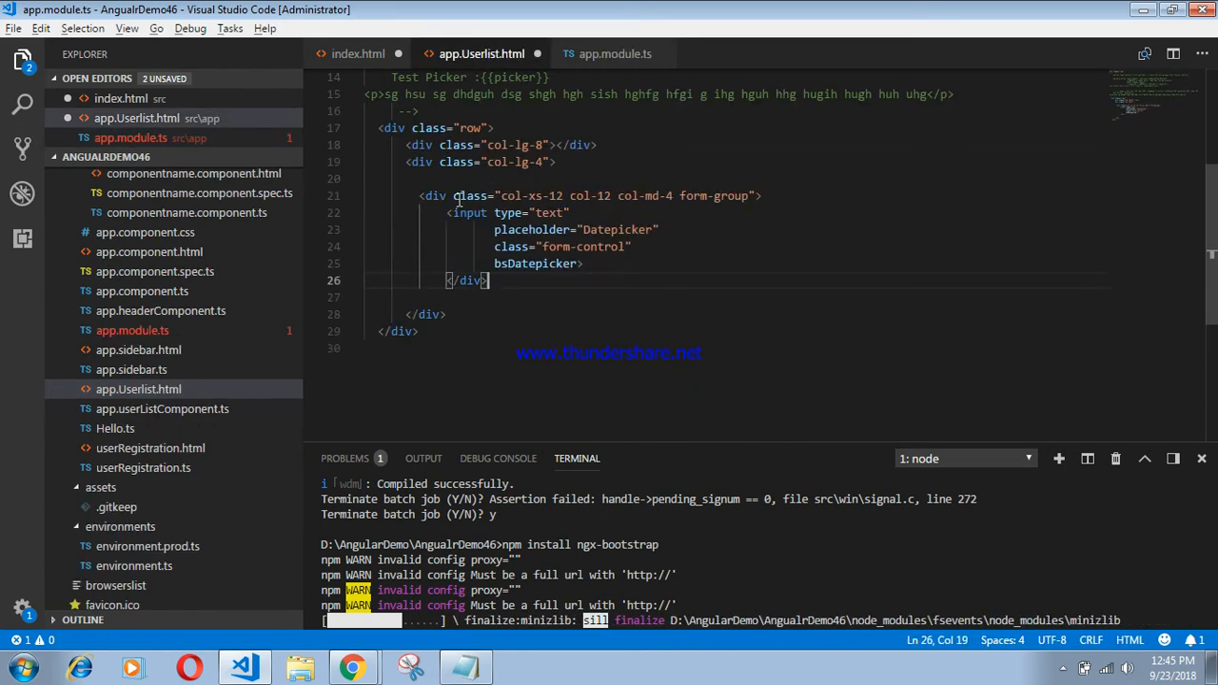
{"action": "key", "text": "ctrl+s"}
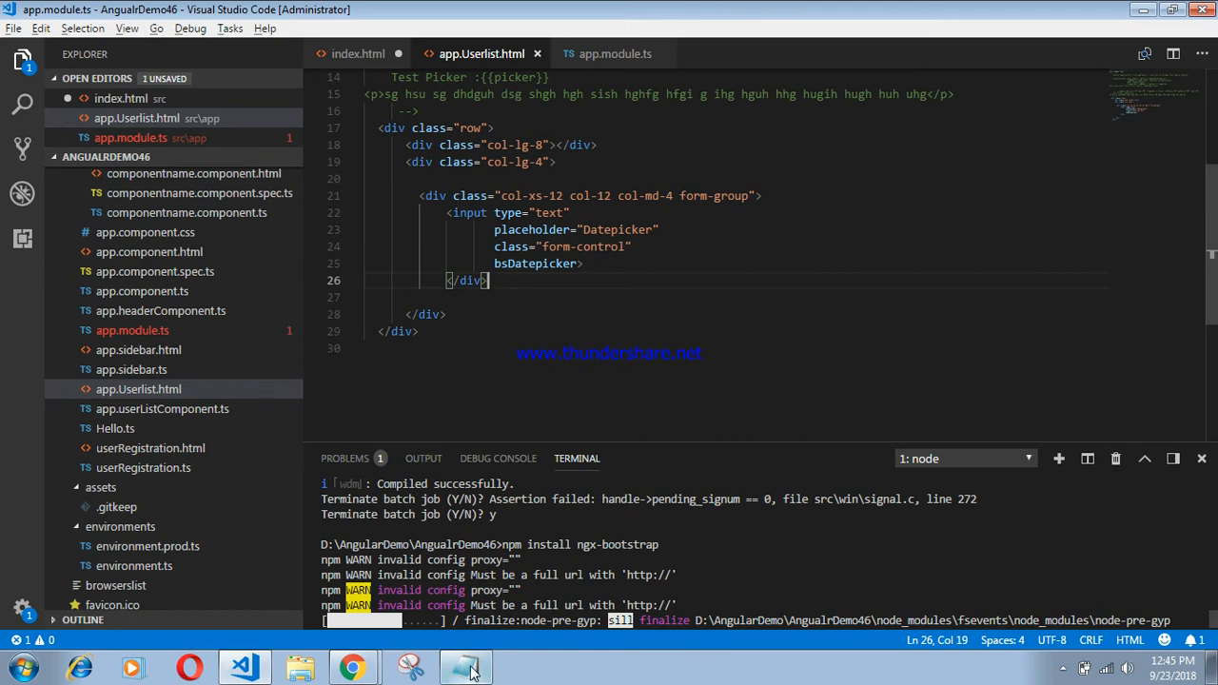
{"action": "left_click", "coordinate": [465, 666]}
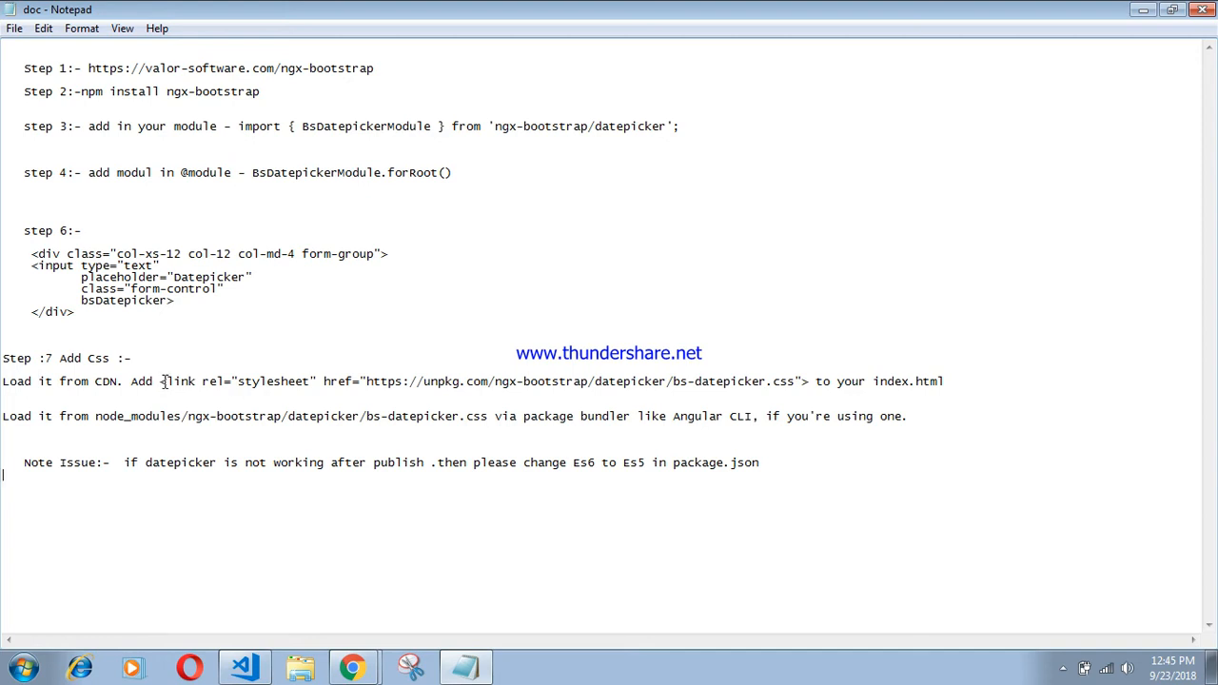
Step: Add the unpkg bs-datepicker.css stylesheet link to index.html's head and begin npm in the terminal
{"action": "left_click_drag", "start_coordinate": [160, 380], "coordinate": [575, 380]}
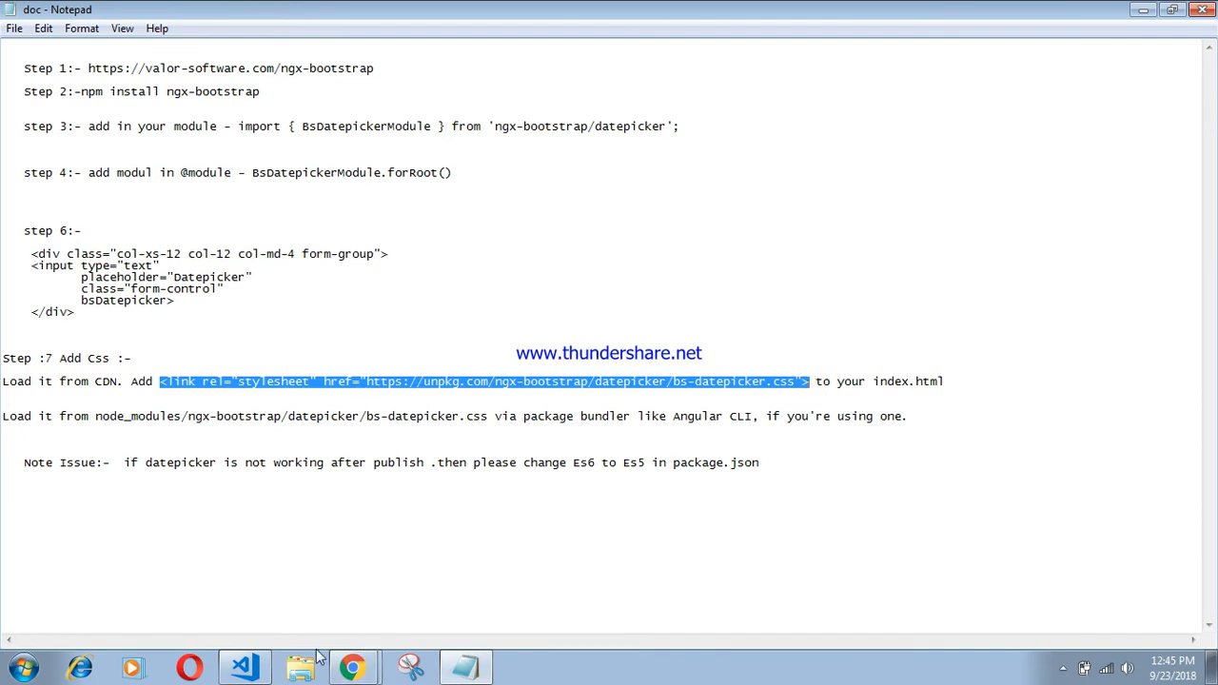
{"action": "left_click", "coordinate": [243, 666]}
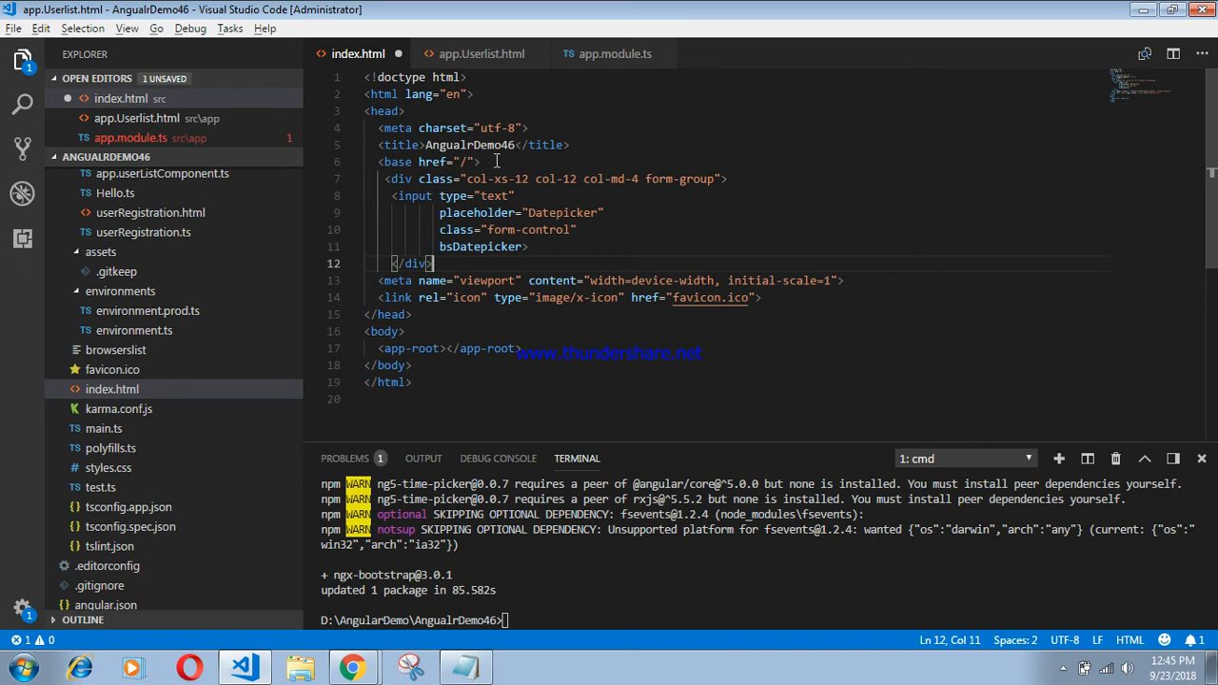
{"action": "left_click", "coordinate": [465, 666]}
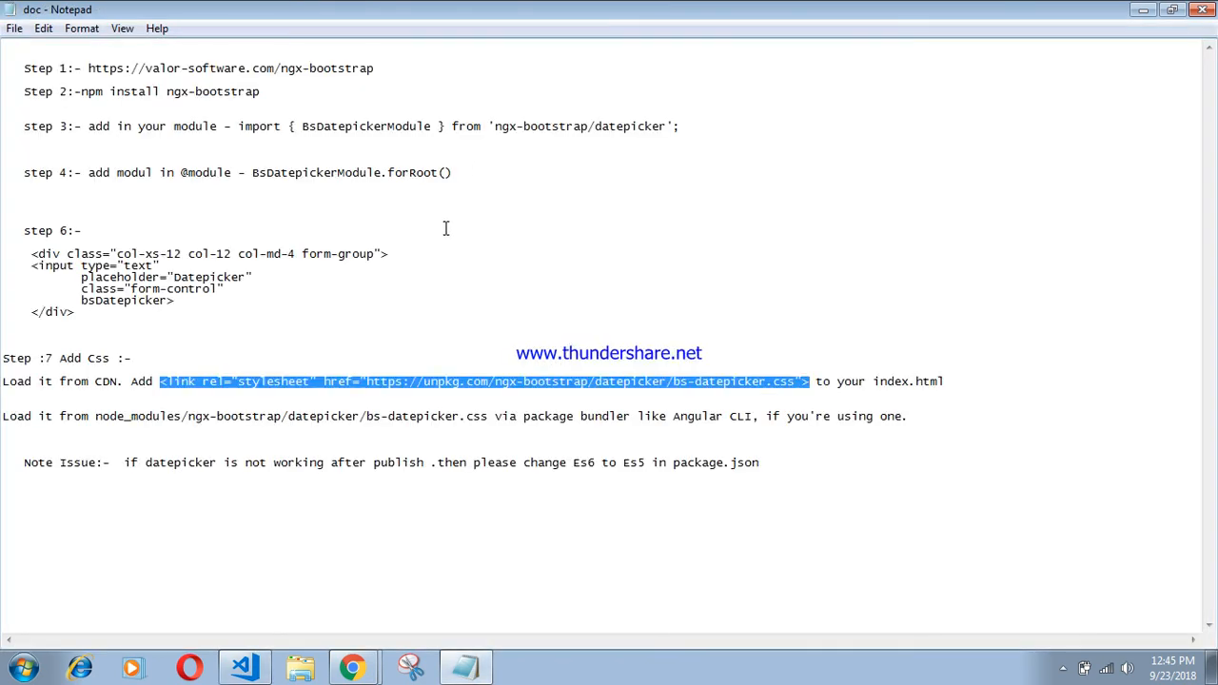
{"action": "mouse_move", "coordinate": [318, 299]}
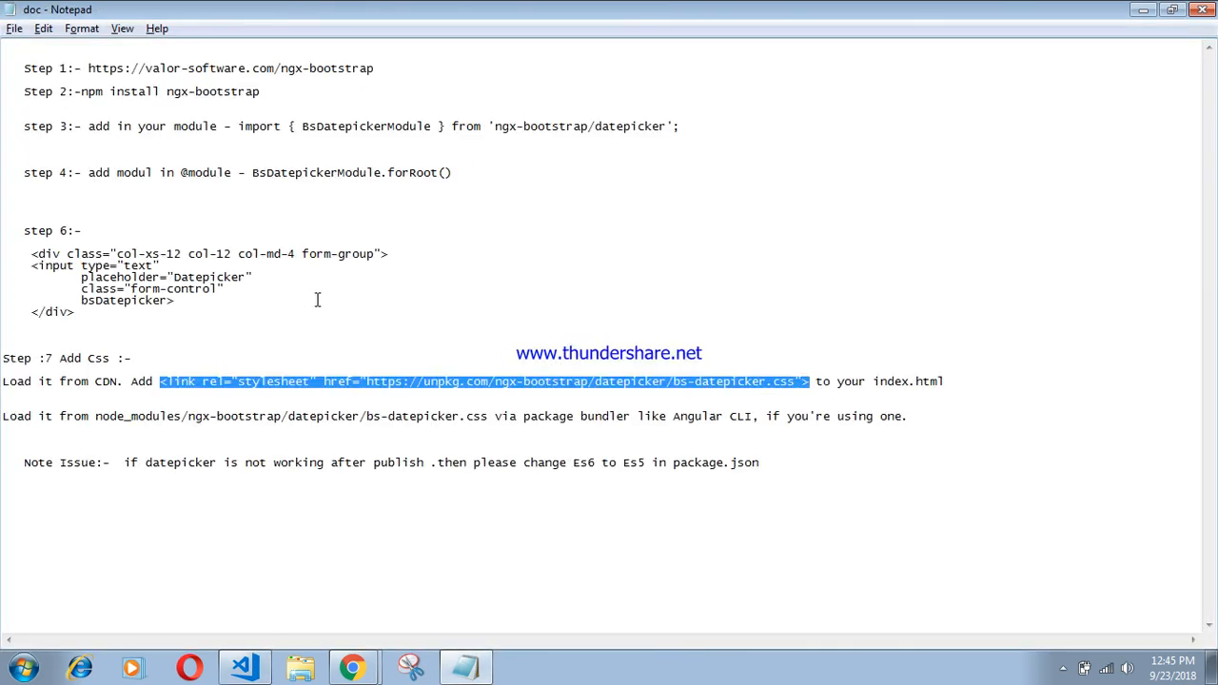
{"action": "left_click", "coordinate": [244, 666]}
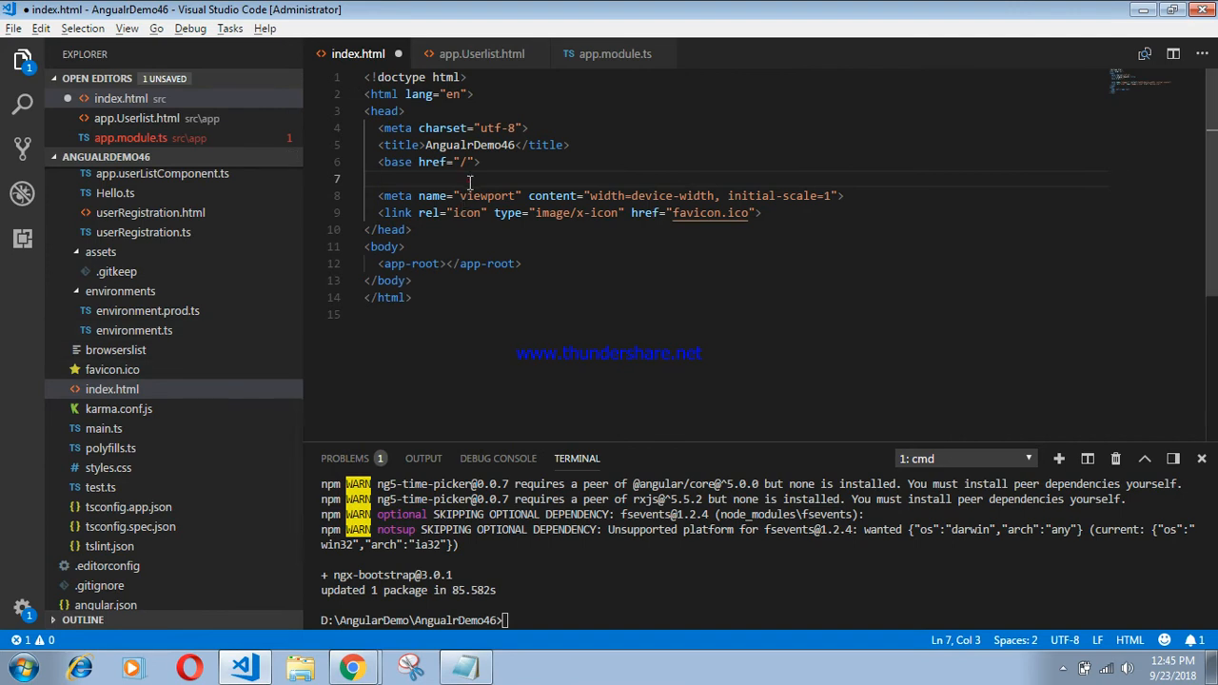
{"action": "type", "text": "<link rel=\"stylesheet\" href=\"https://unpkg.com/ngx-bootstrap/datepicker/bs-datepicker.css\">"}
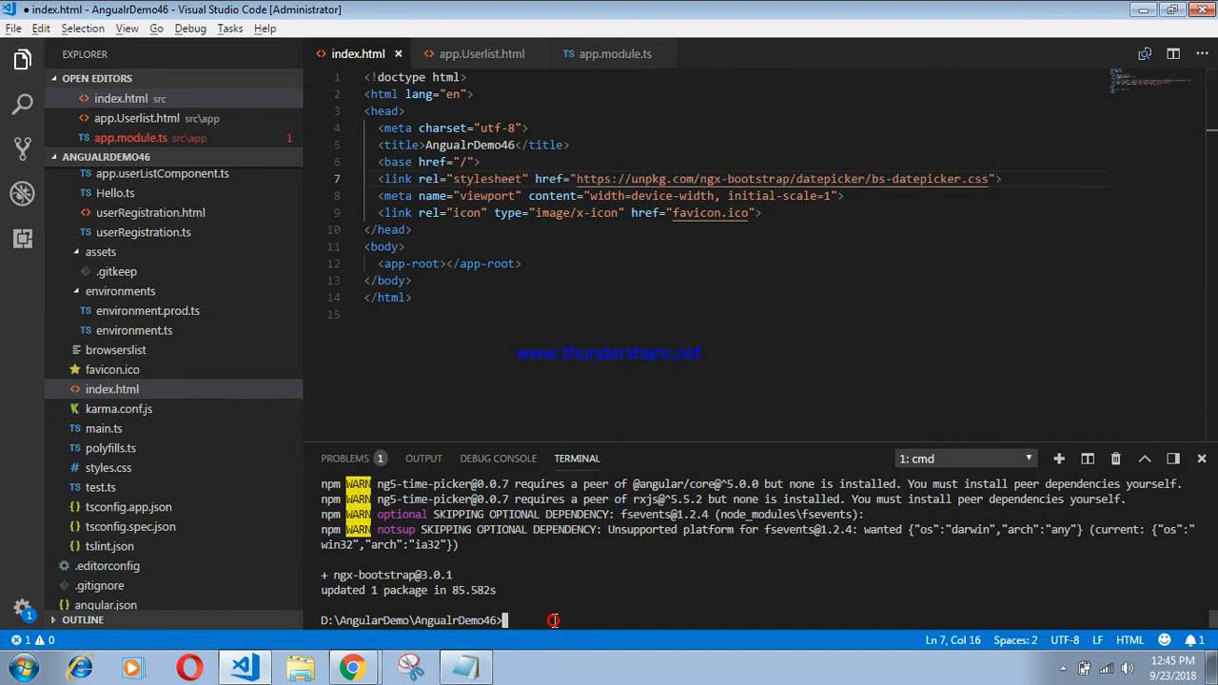
{"action": "type", "text": "npm"}
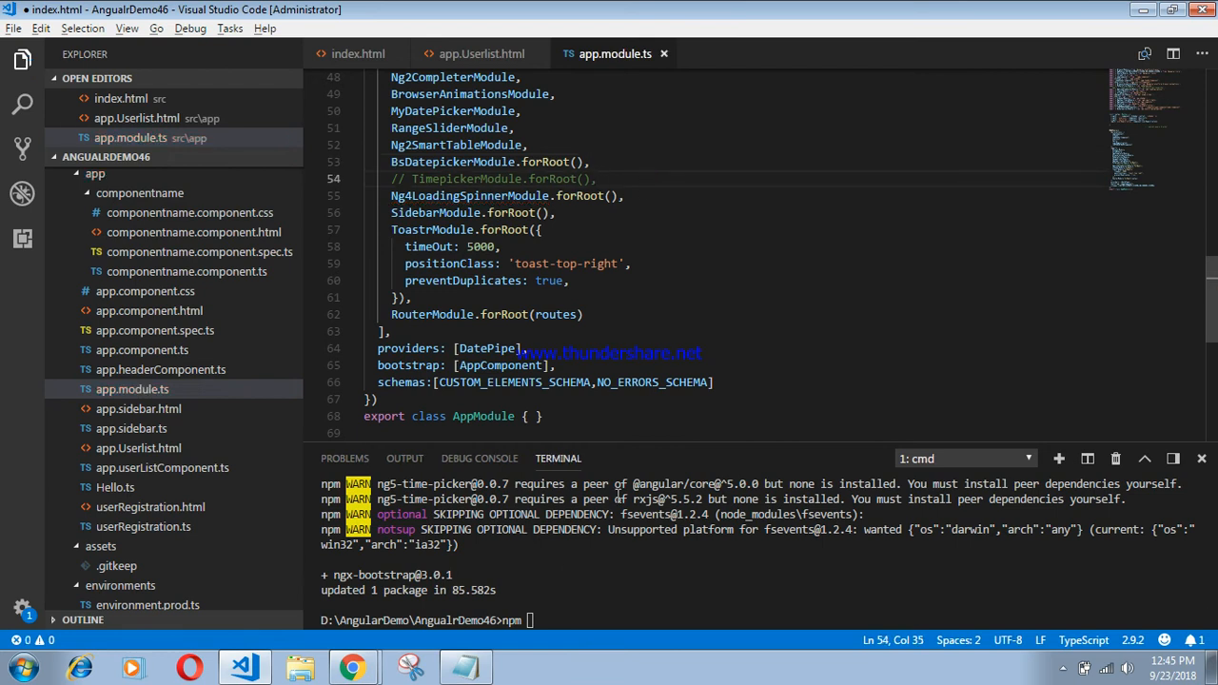
Step: Run npm start so ng serve listens on localhost:4200
{"action": "type", "text": "start"}
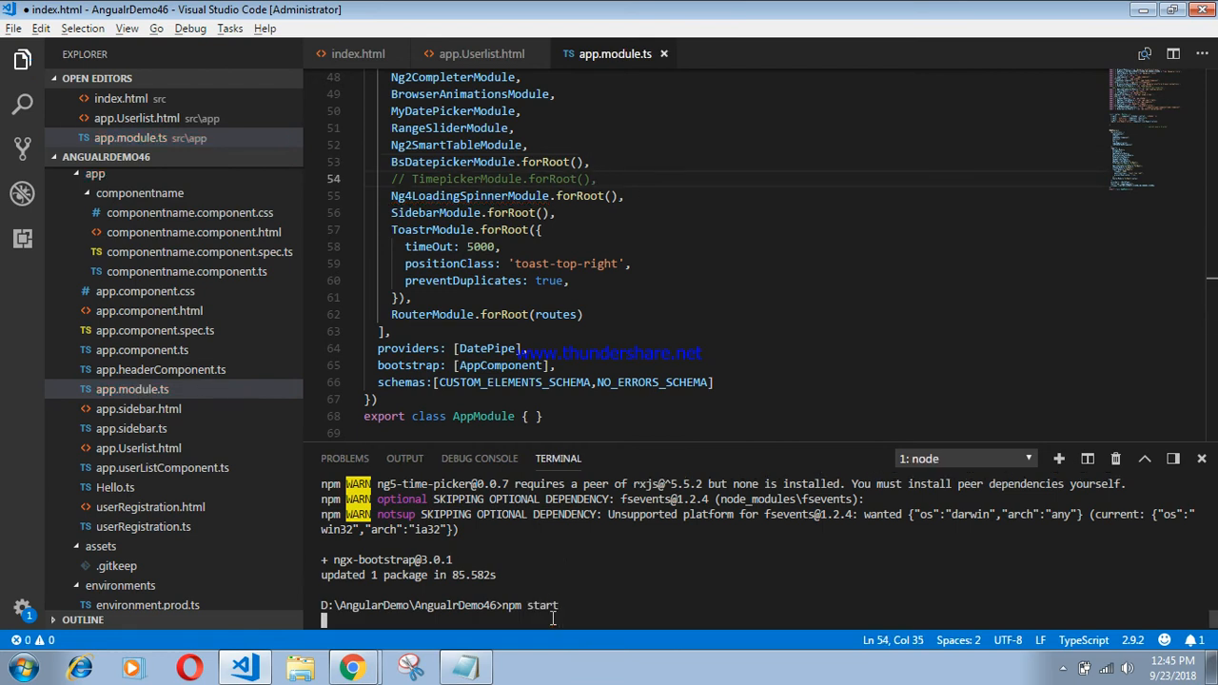
{"action": "scroll", "scroll_direction": "down", "scroll_amount": 3}
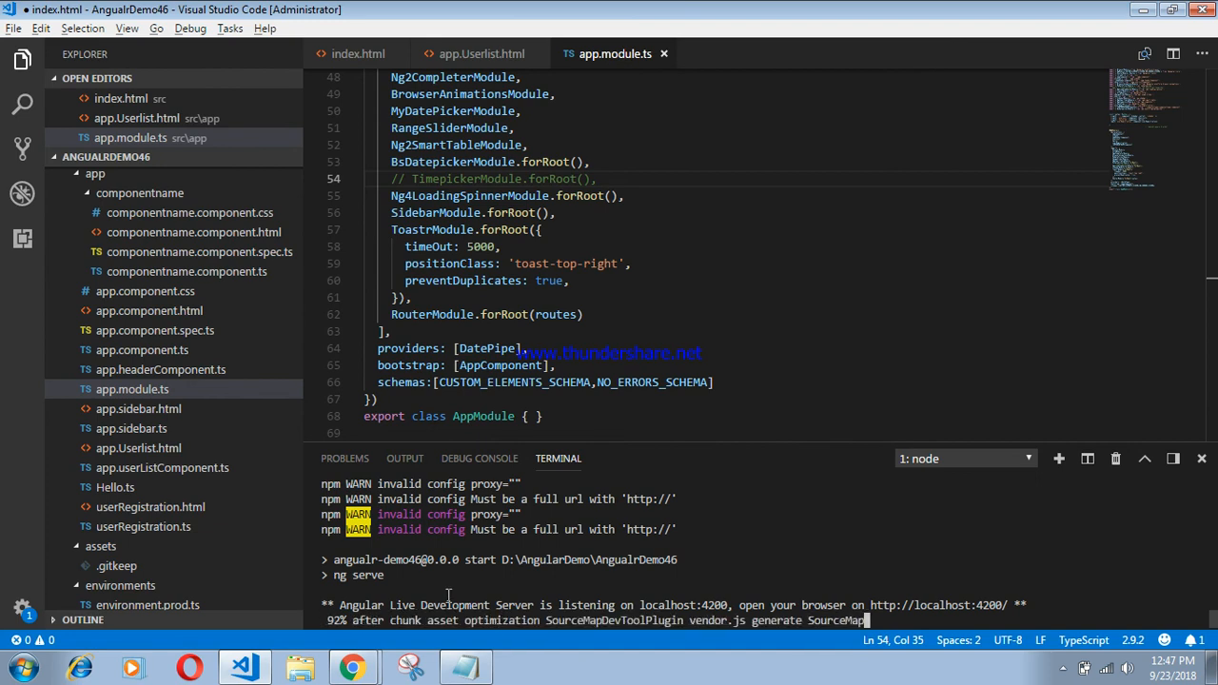
{"action": "mouse_move", "coordinate": [436, 602]}
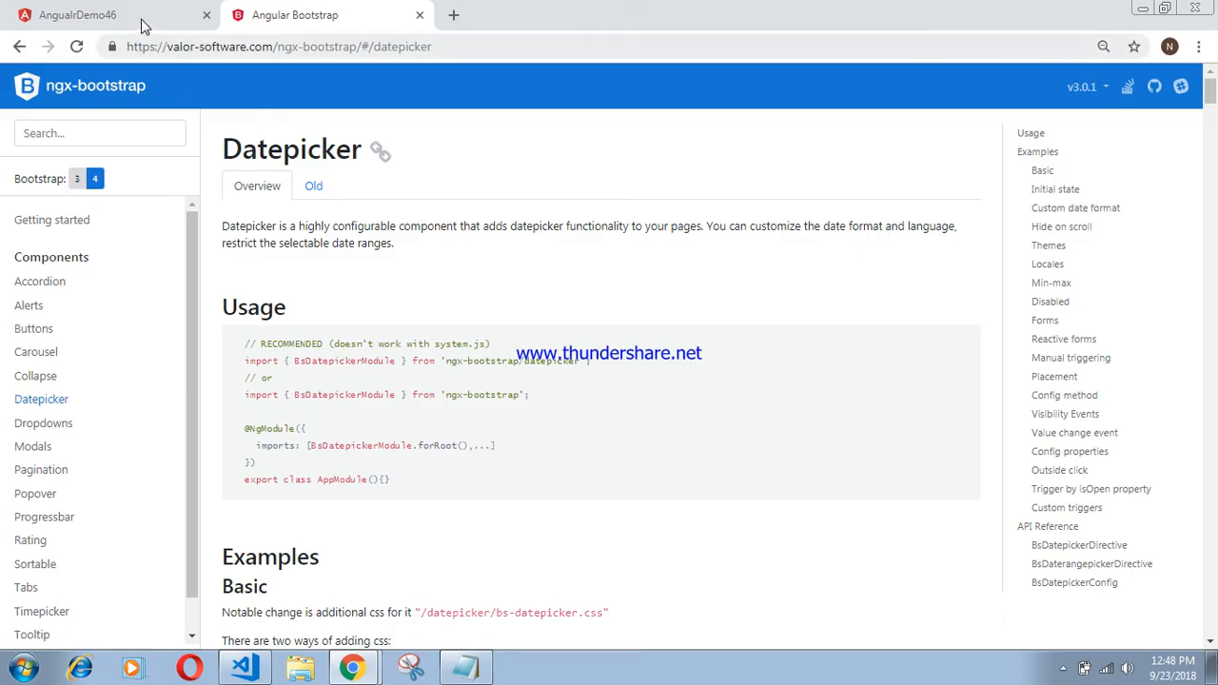
Step: Verify the Datepicker input on localhost:4200/userList opens a calendar popup, then return to the setup notes
{"action": "left_click", "coordinate": [76, 15]}
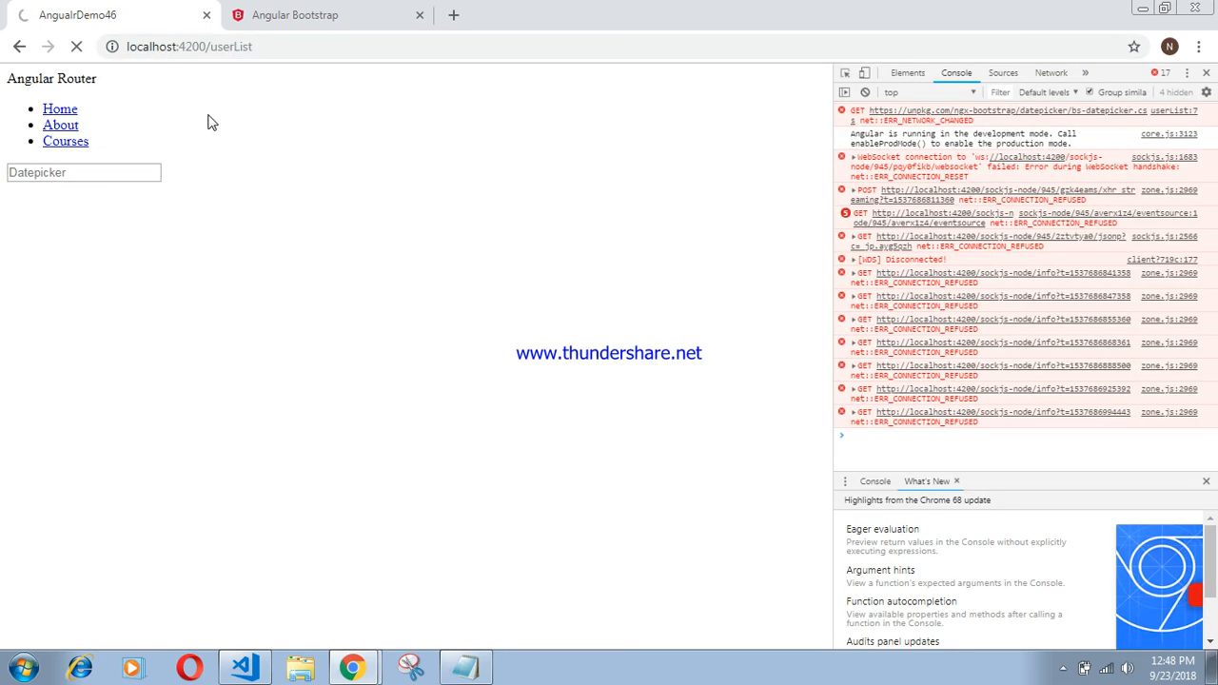
{"action": "mouse_move", "coordinate": [835, 149]}
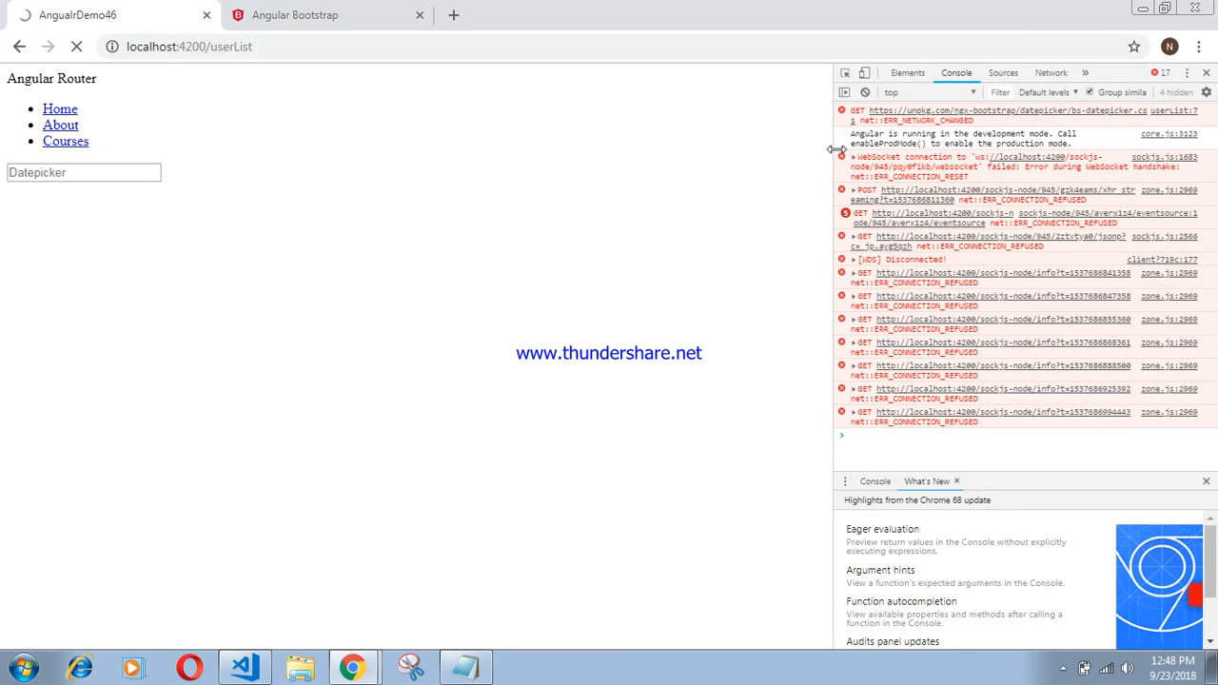
{"action": "left_click", "coordinate": [864, 91]}
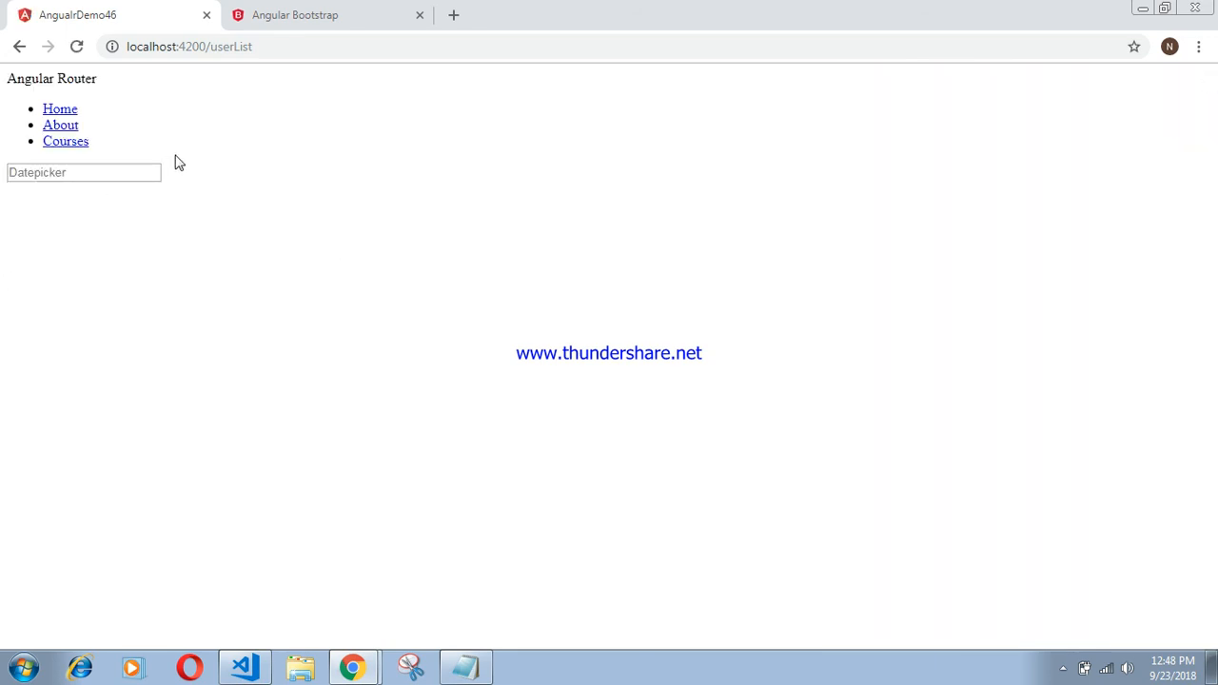
{"action": "left_click", "coordinate": [83, 172]}
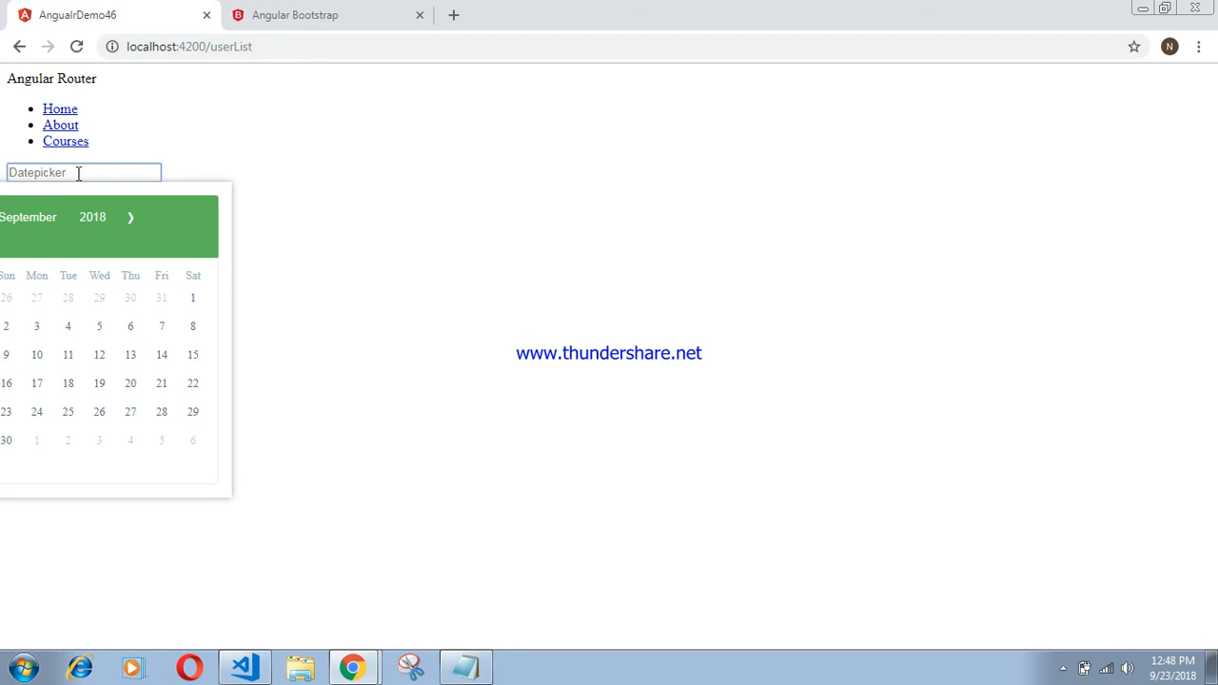
{"action": "left_click", "coordinate": [400, 434]}
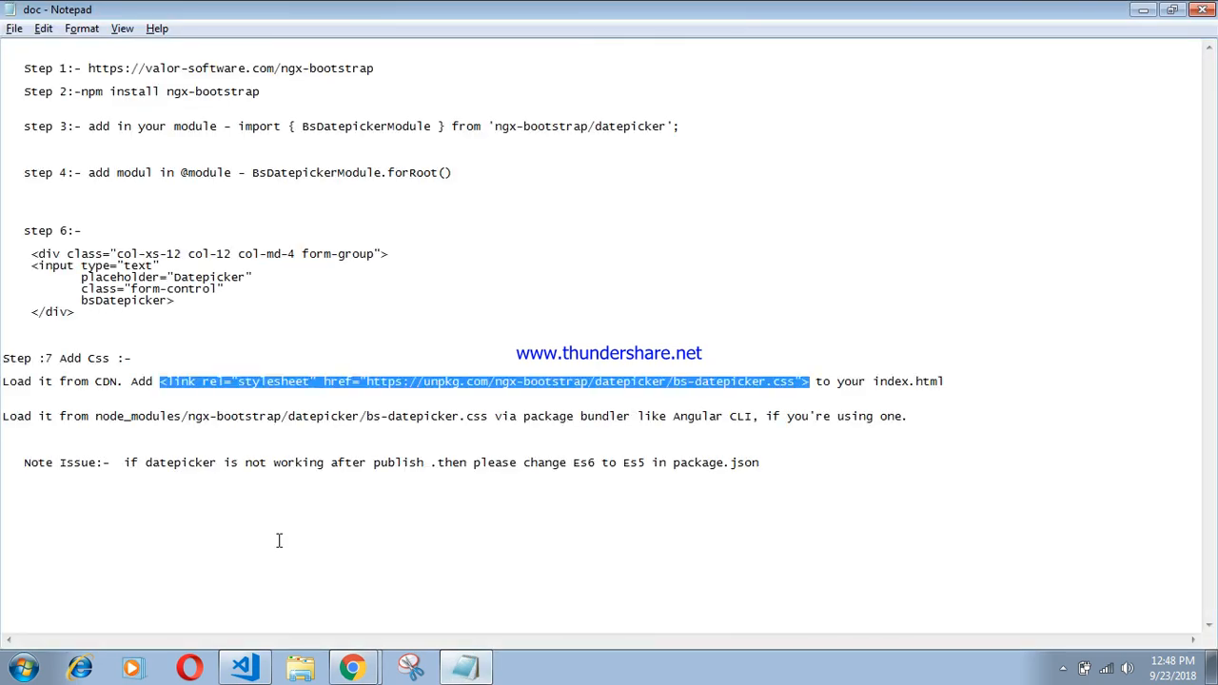
{"action": "mouse_move", "coordinate": [124, 470]}
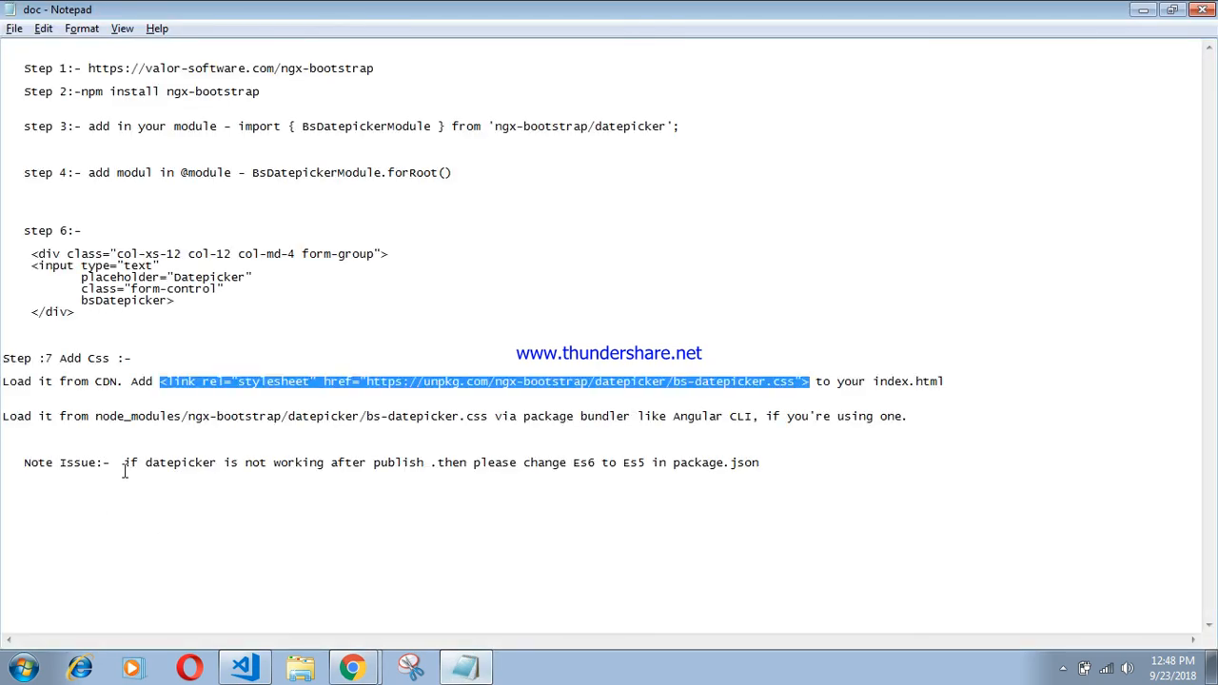
{"action": "mouse_move", "coordinate": [389, 480]}
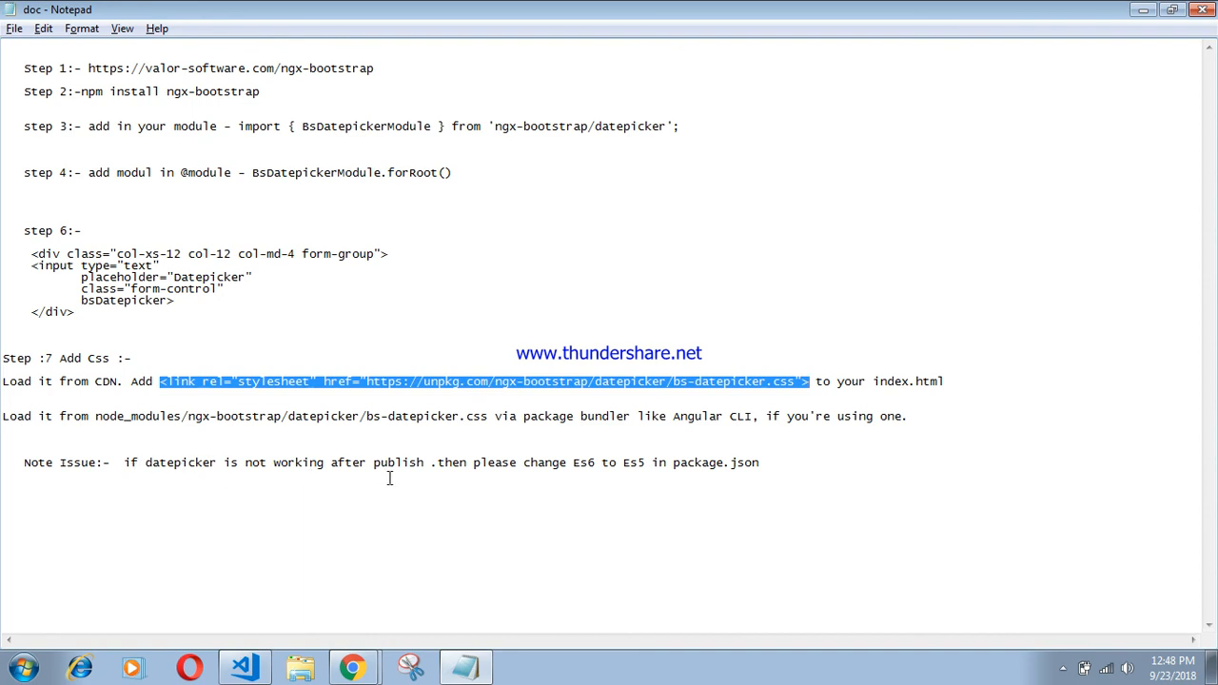
{"action": "mouse_move", "coordinate": [617, 476]}
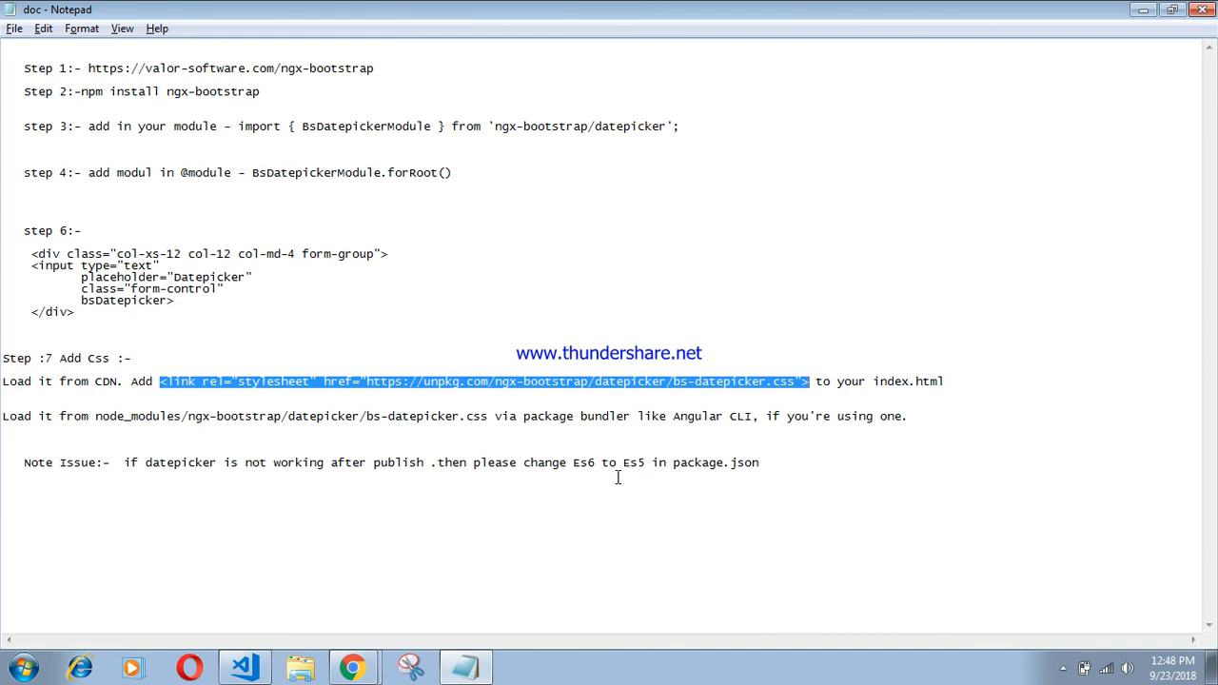
{"action": "mouse_move", "coordinate": [769, 488]}
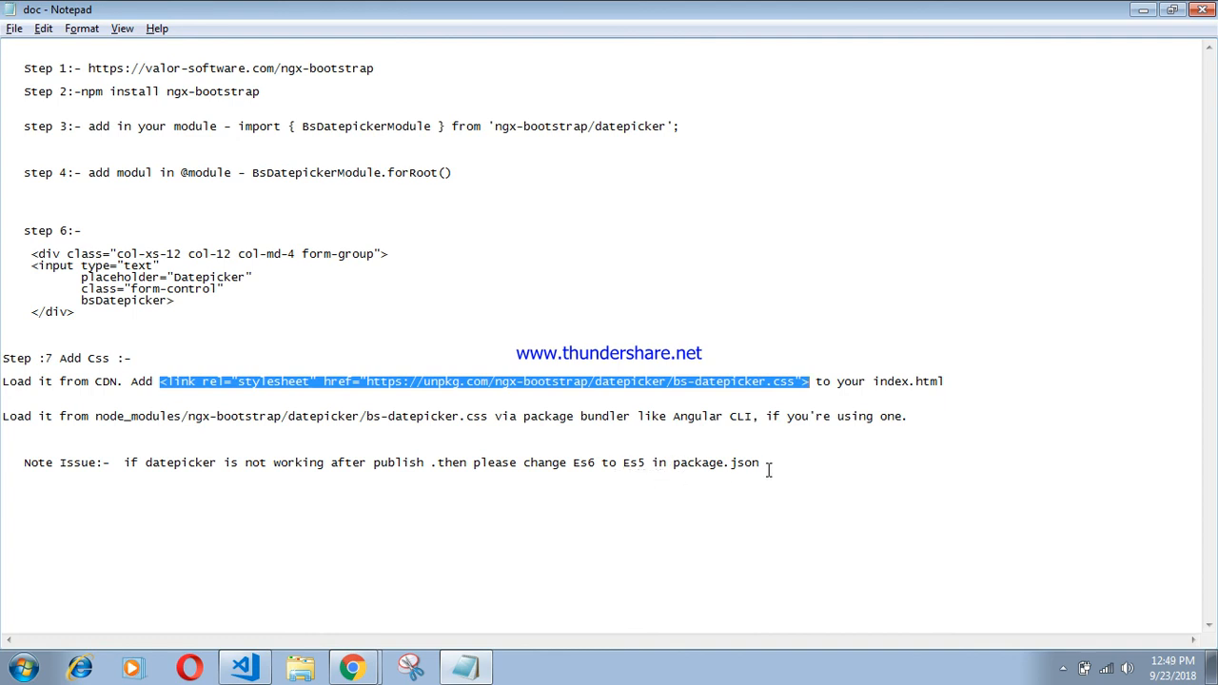
{"action": "mouse_move", "coordinate": [1062, 675]}
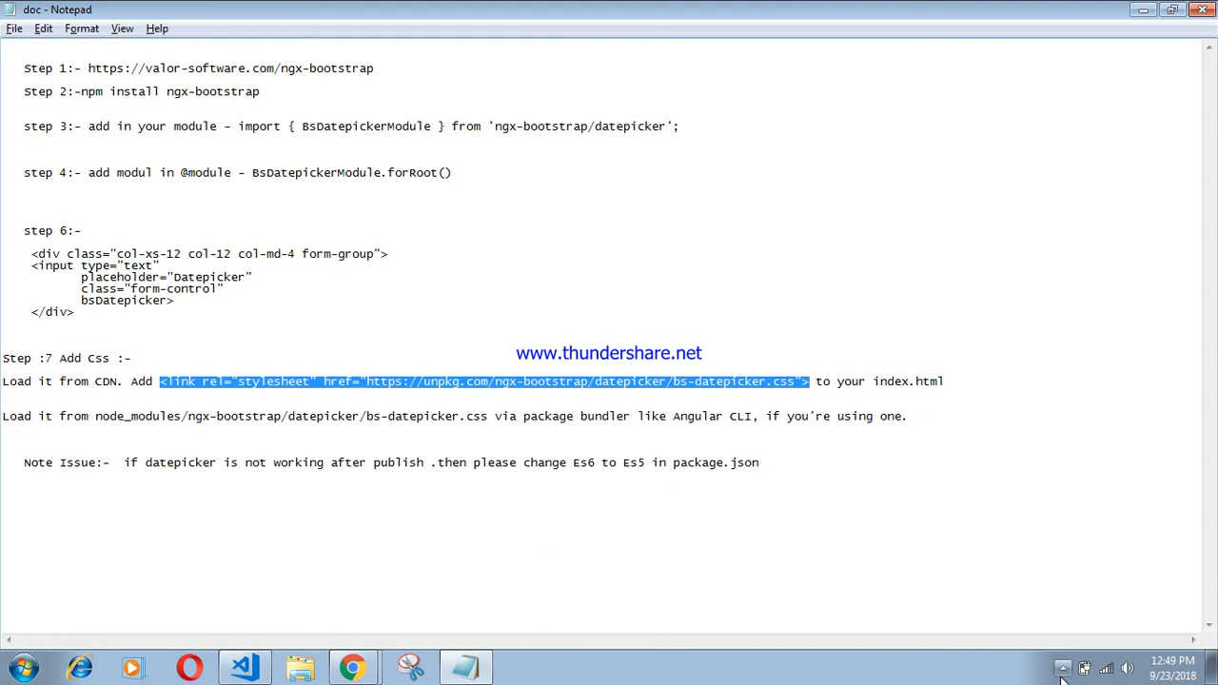